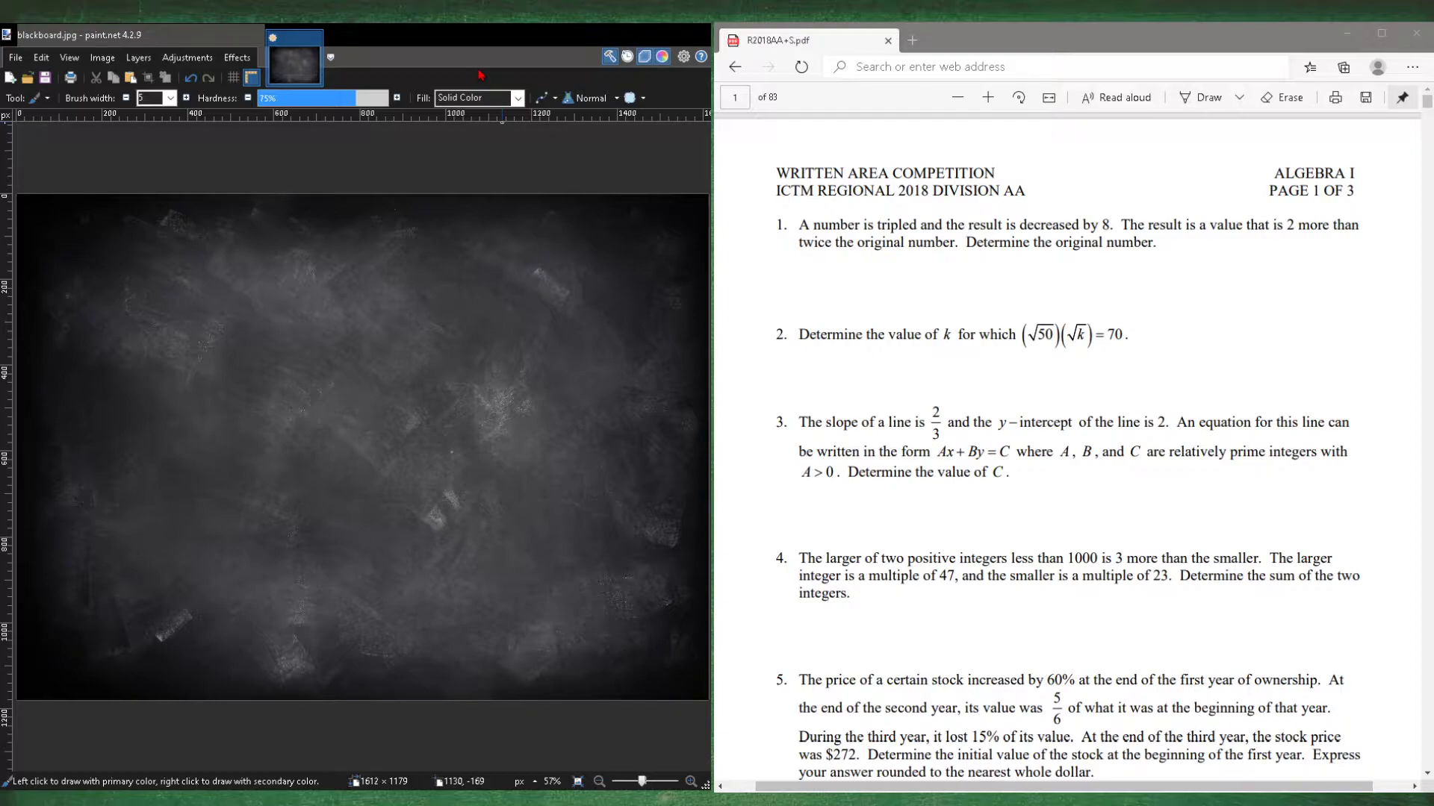
pyautogui.moveTo(711, 180)
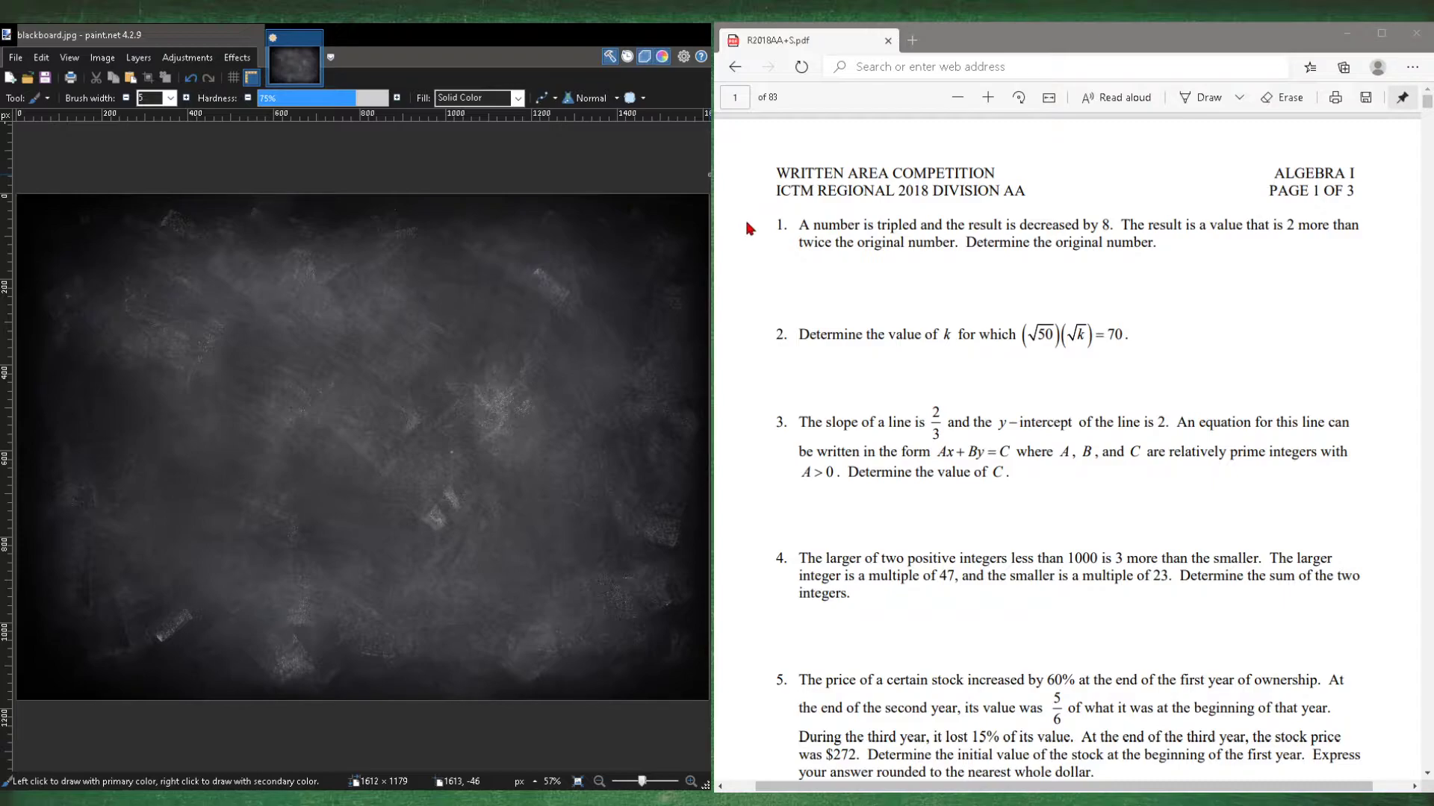
# - Scroll the contest PDF in Edge to question 13, the mayoral election, on page 2
pyautogui.scroll(-3)
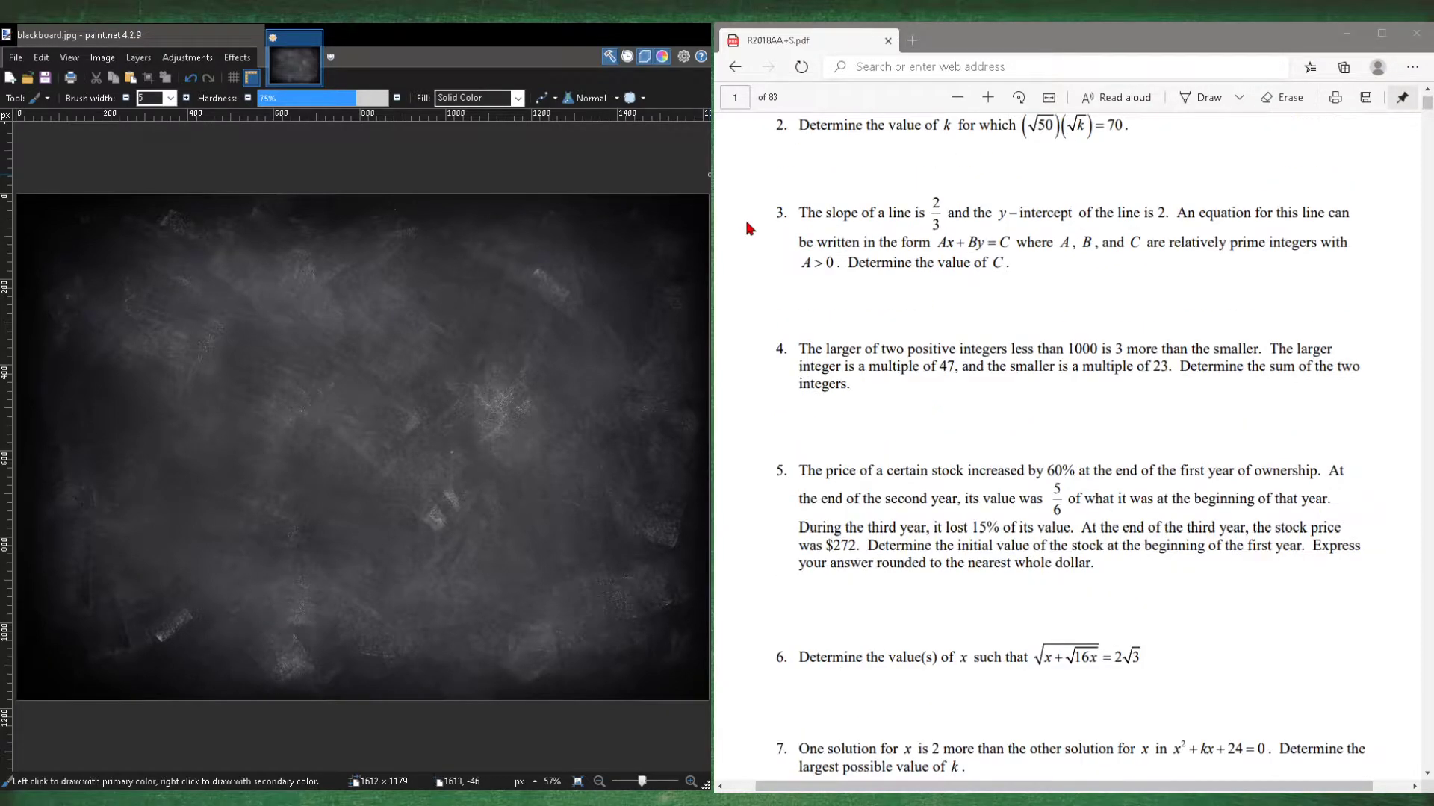
pyautogui.scroll(-3)
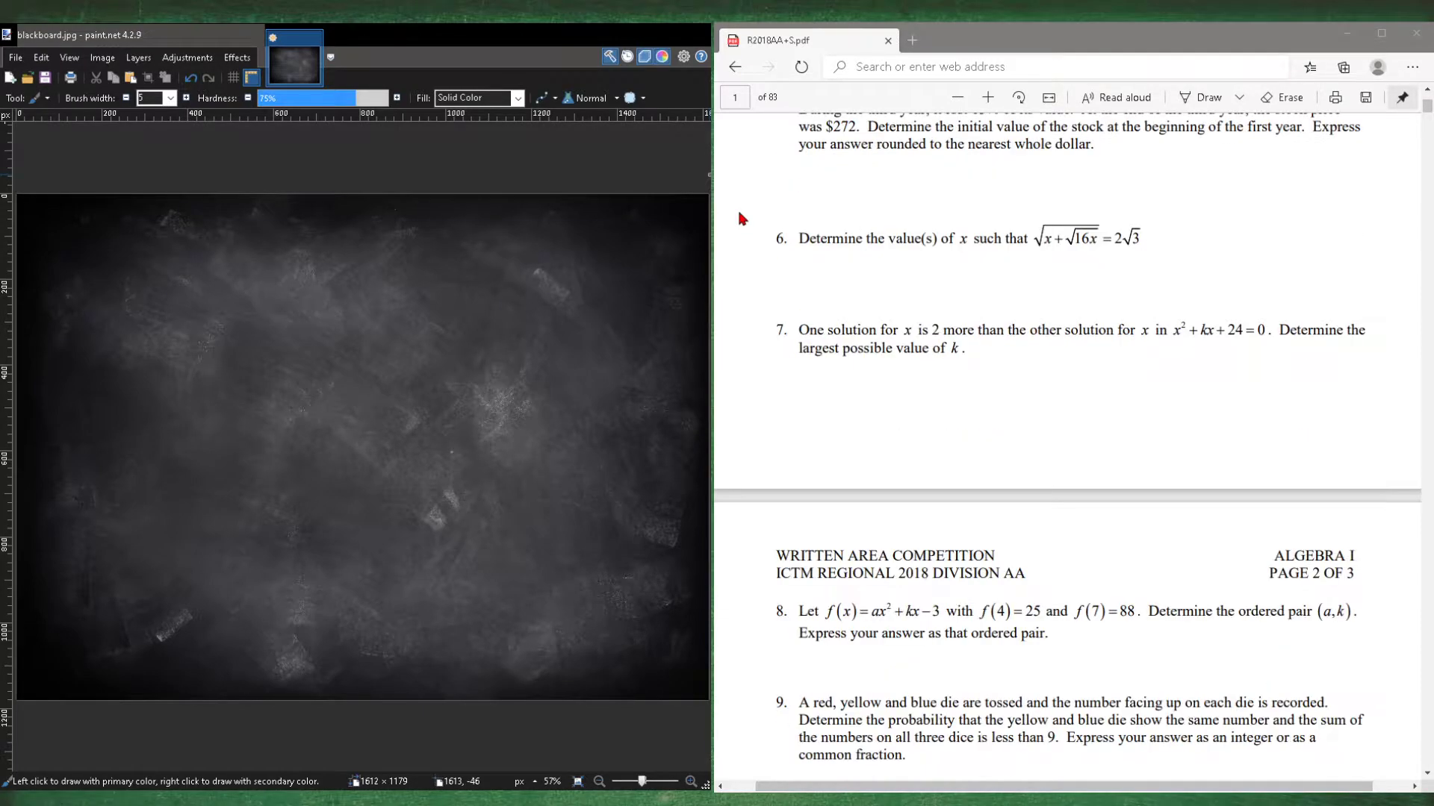
pyautogui.scroll(-3)
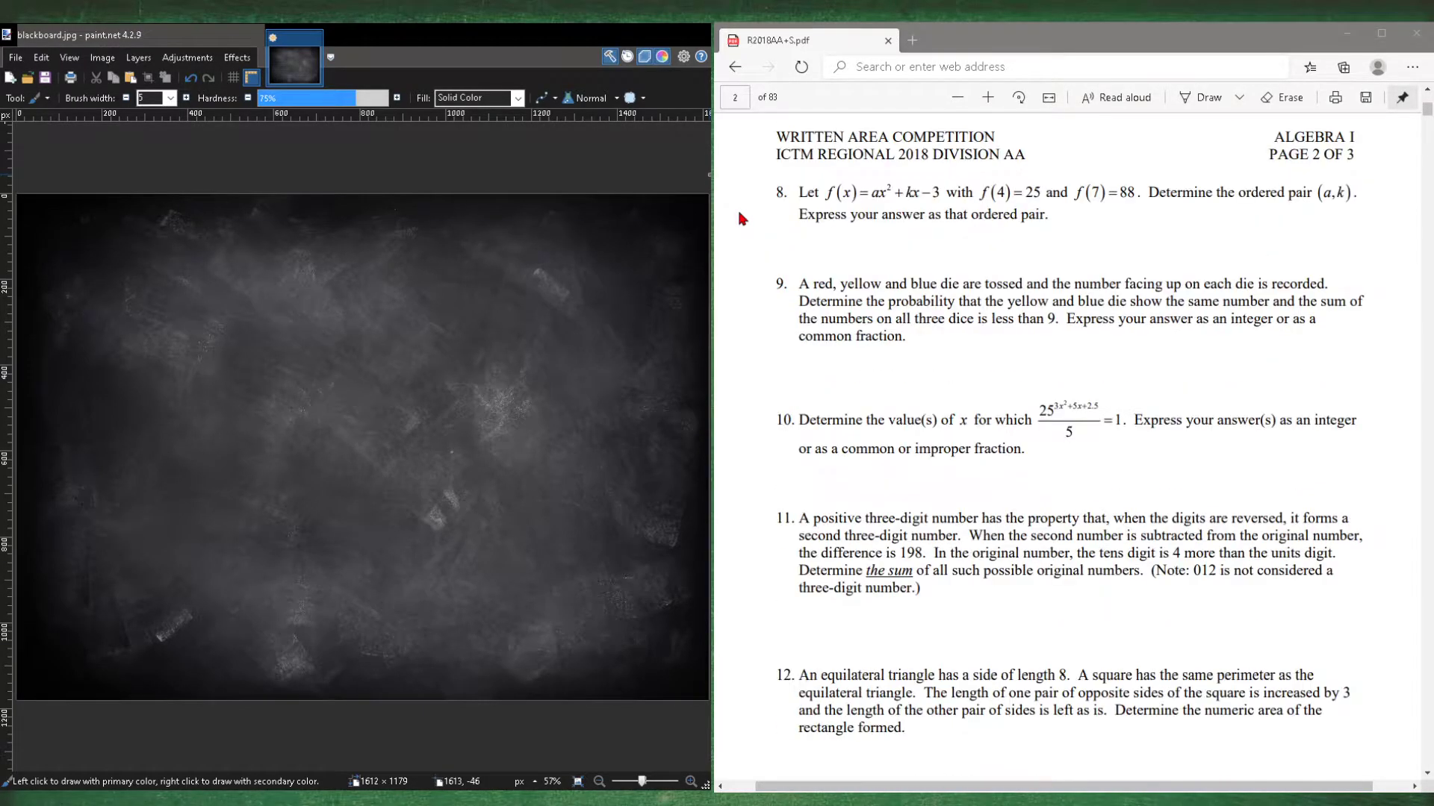
pyautogui.scroll(-3)
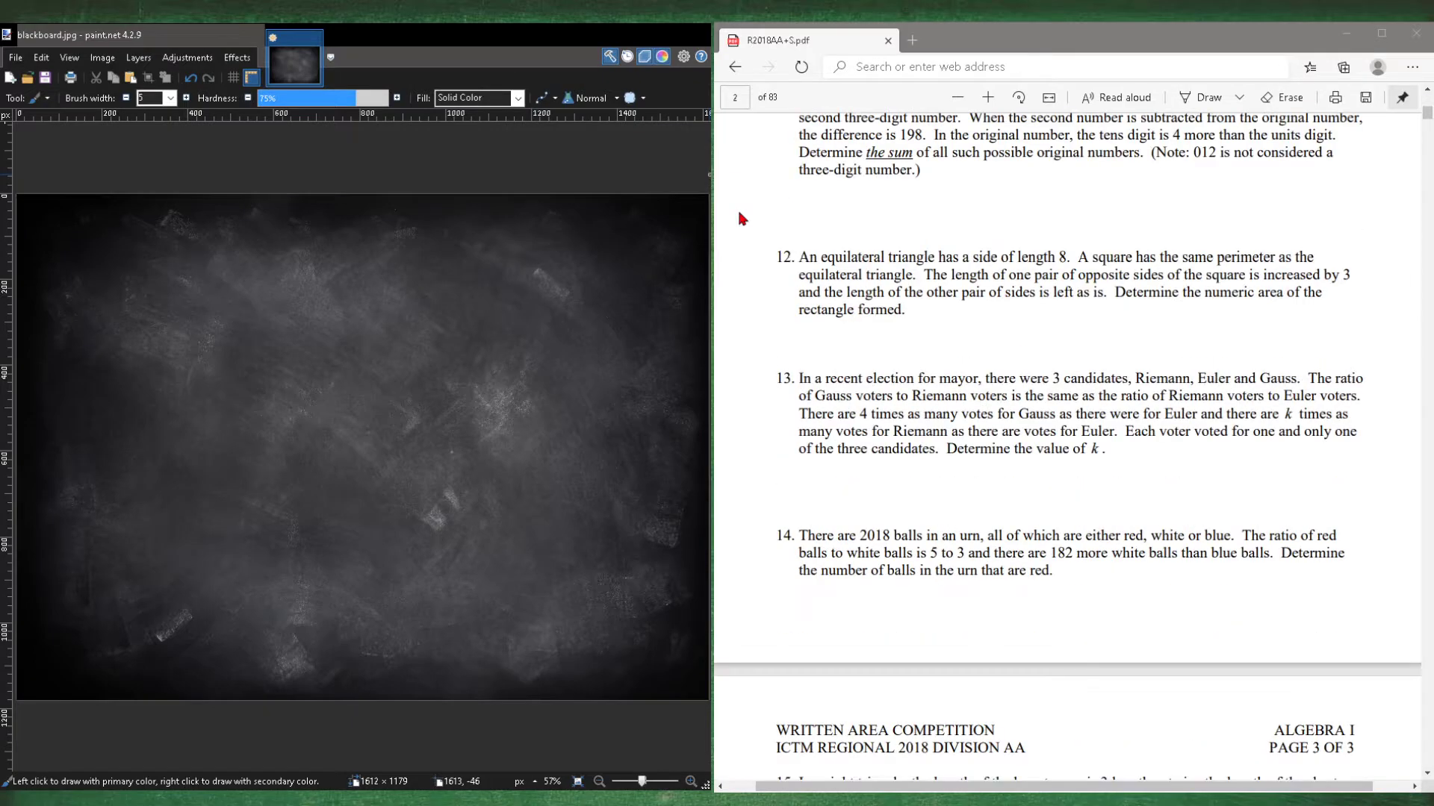
pyautogui.scroll(-3)
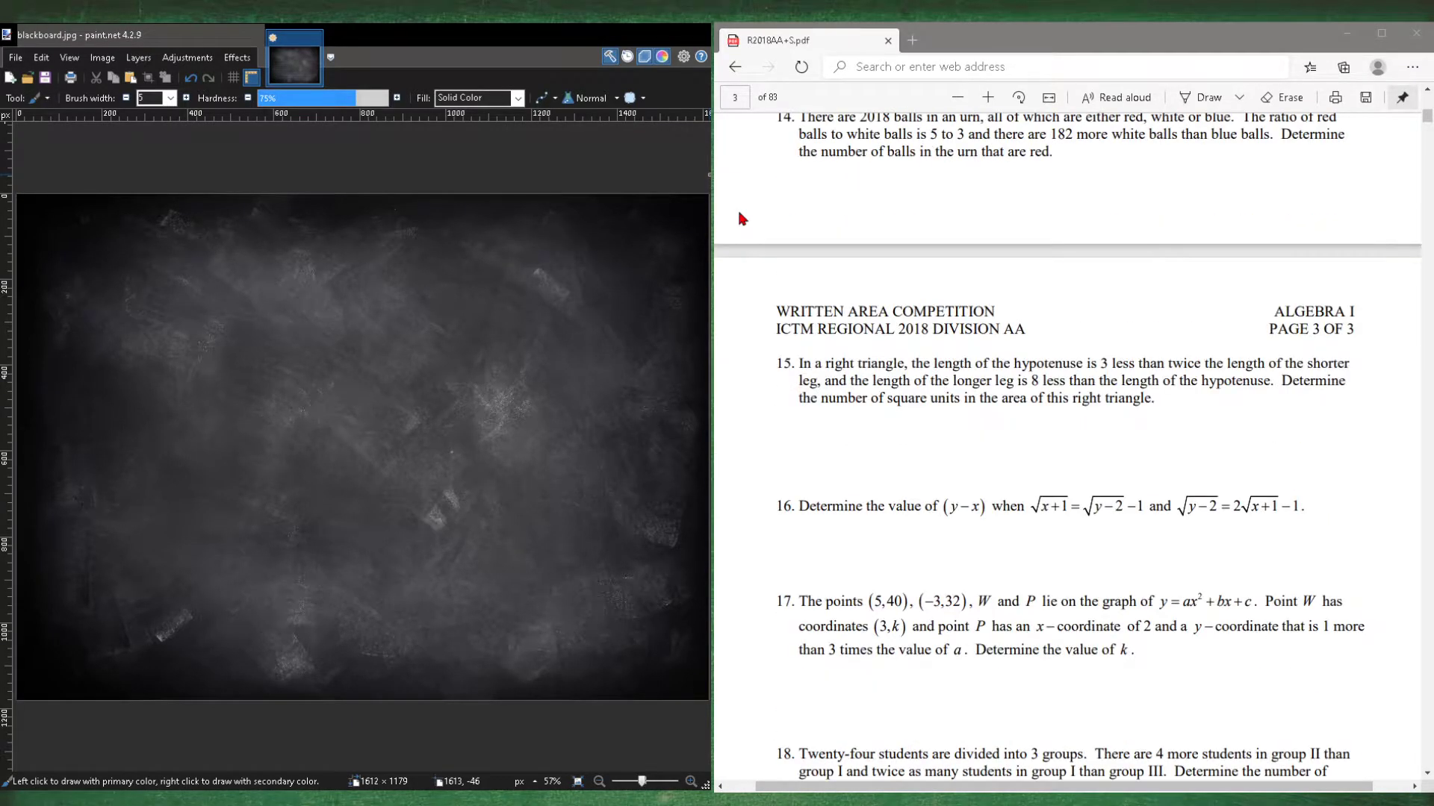
pyautogui.scroll(-3)
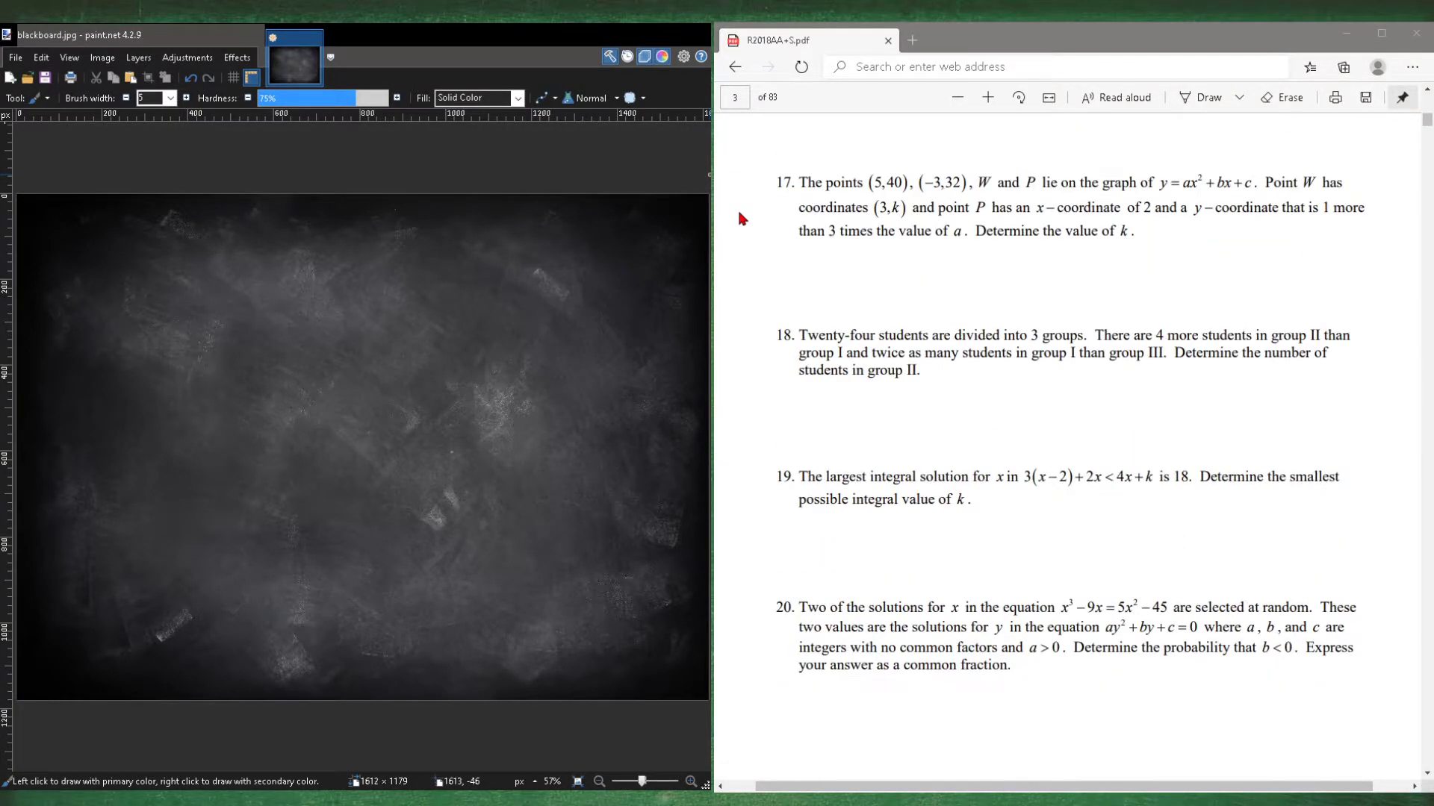
pyautogui.scroll(3)
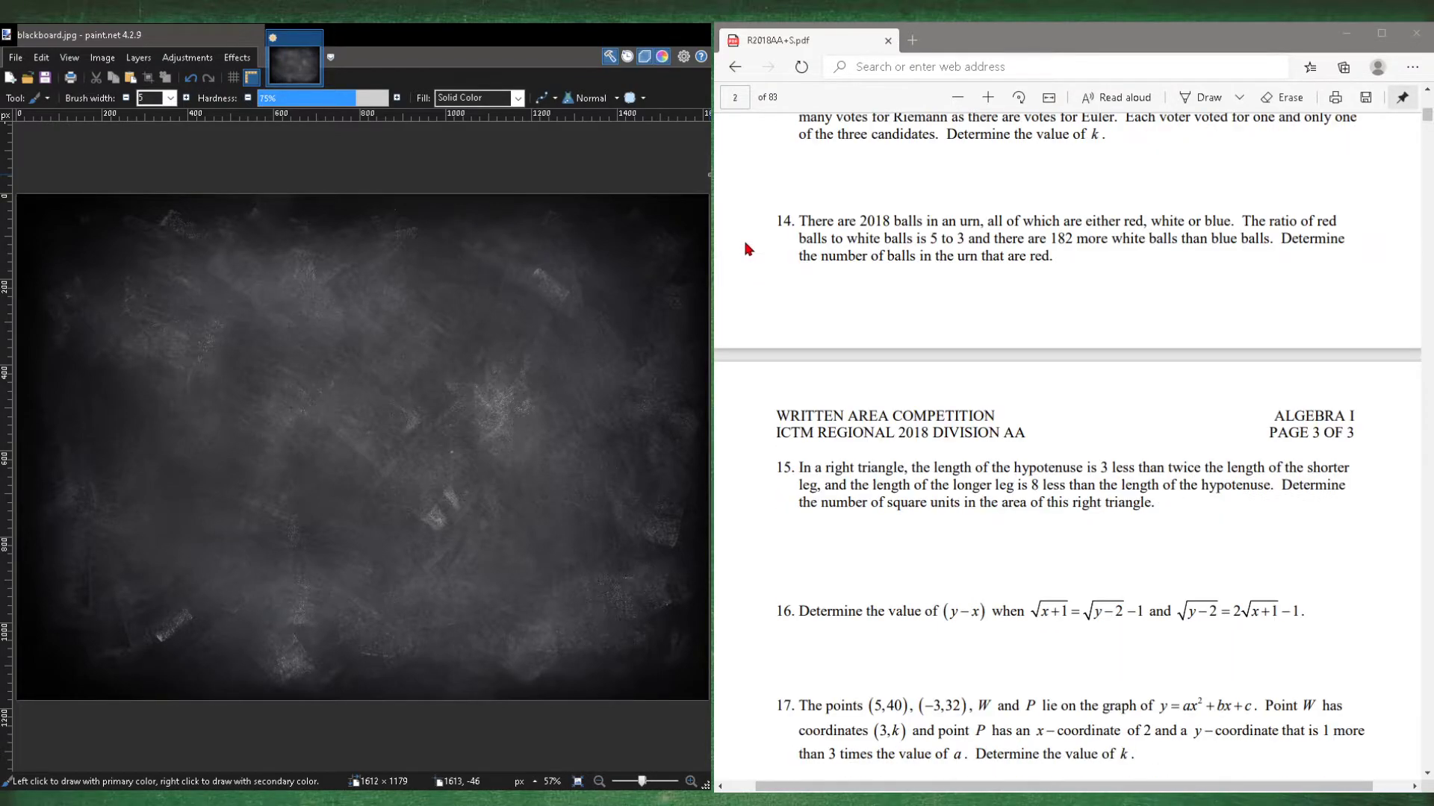
pyautogui.scroll(3)
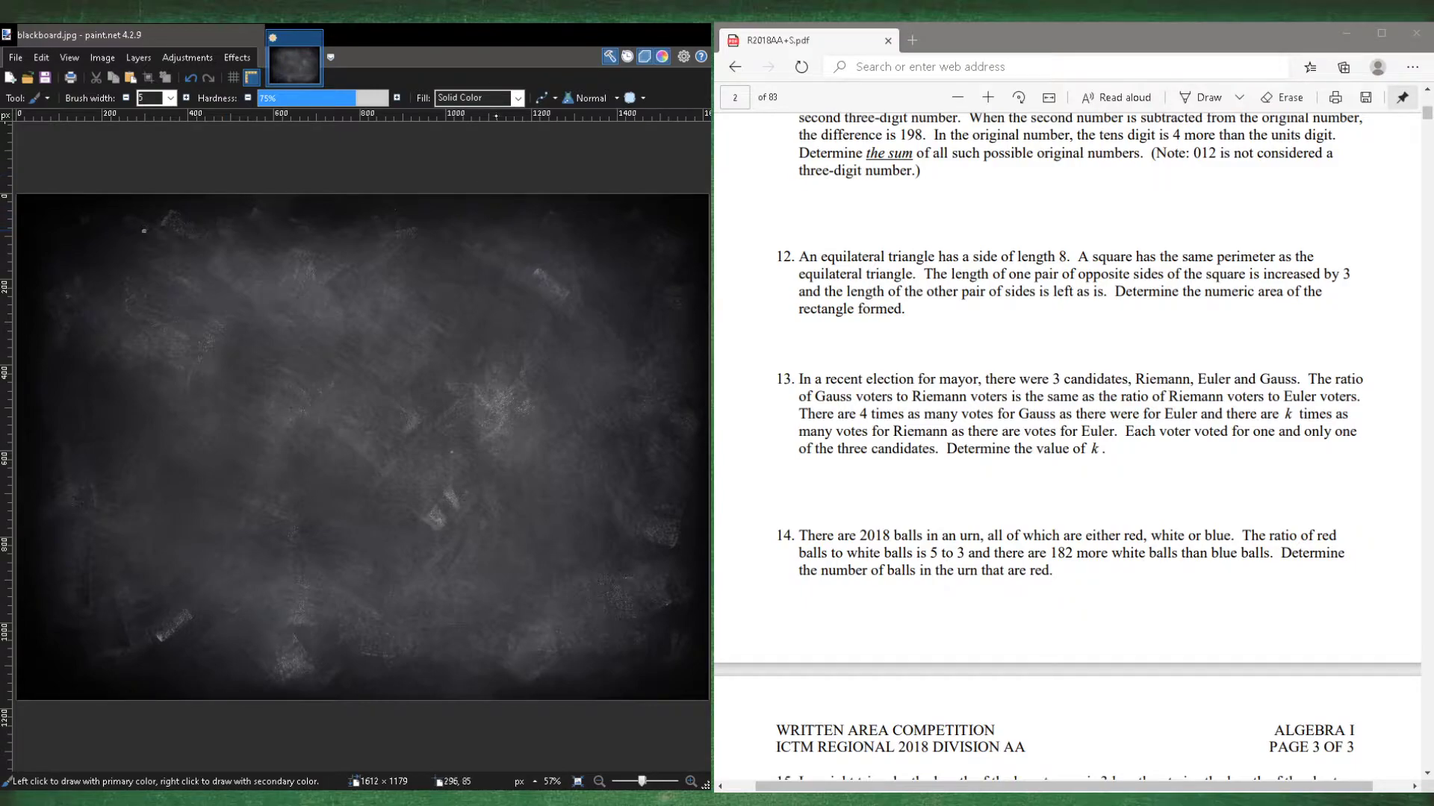
# - Chalk G/R = R/E, G = 4E and R = kE on the blackboard in white
pyautogui.moveTo(135, 222); pyautogui.dragTo(135, 274)
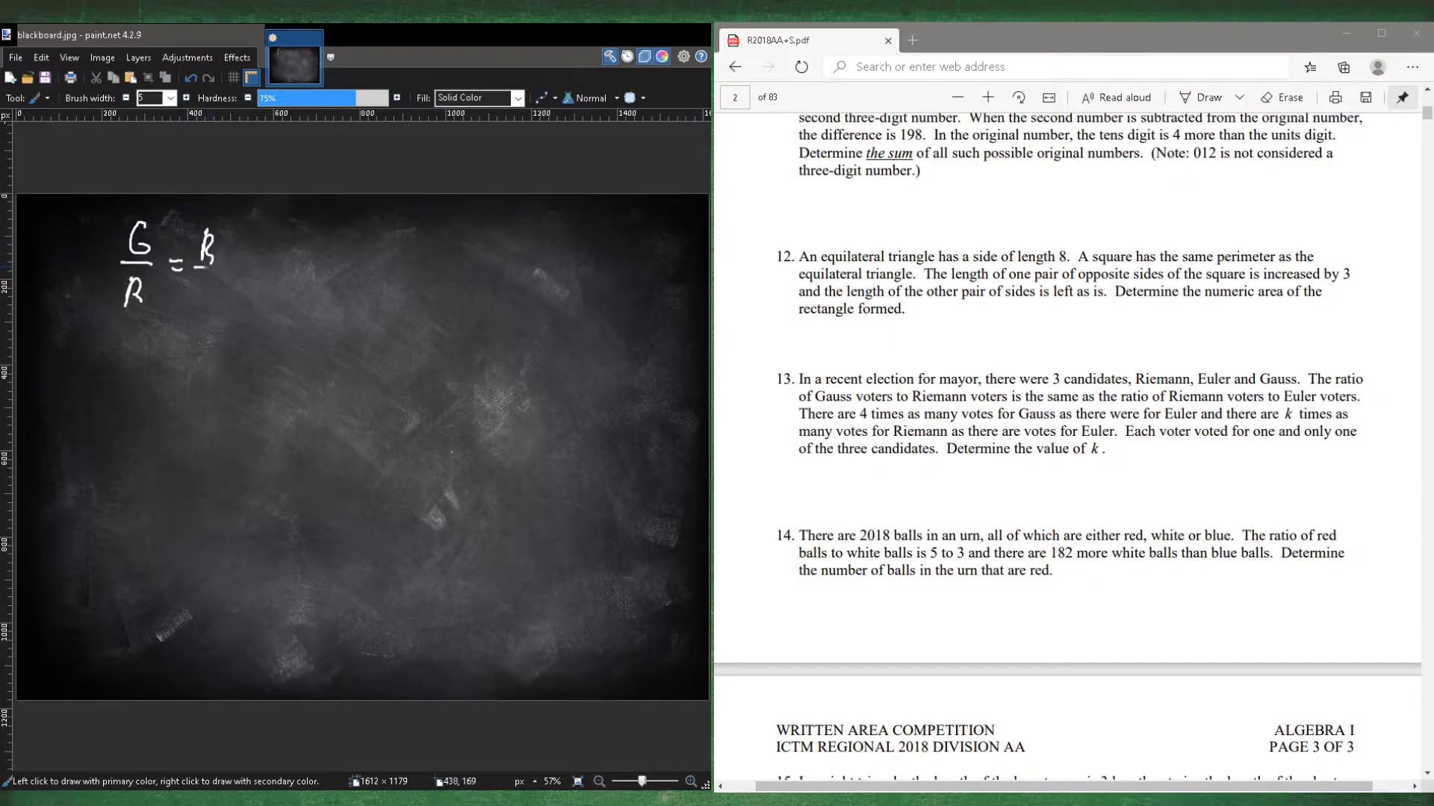
pyautogui.moveTo(192, 274); pyautogui.dragTo(199, 294)
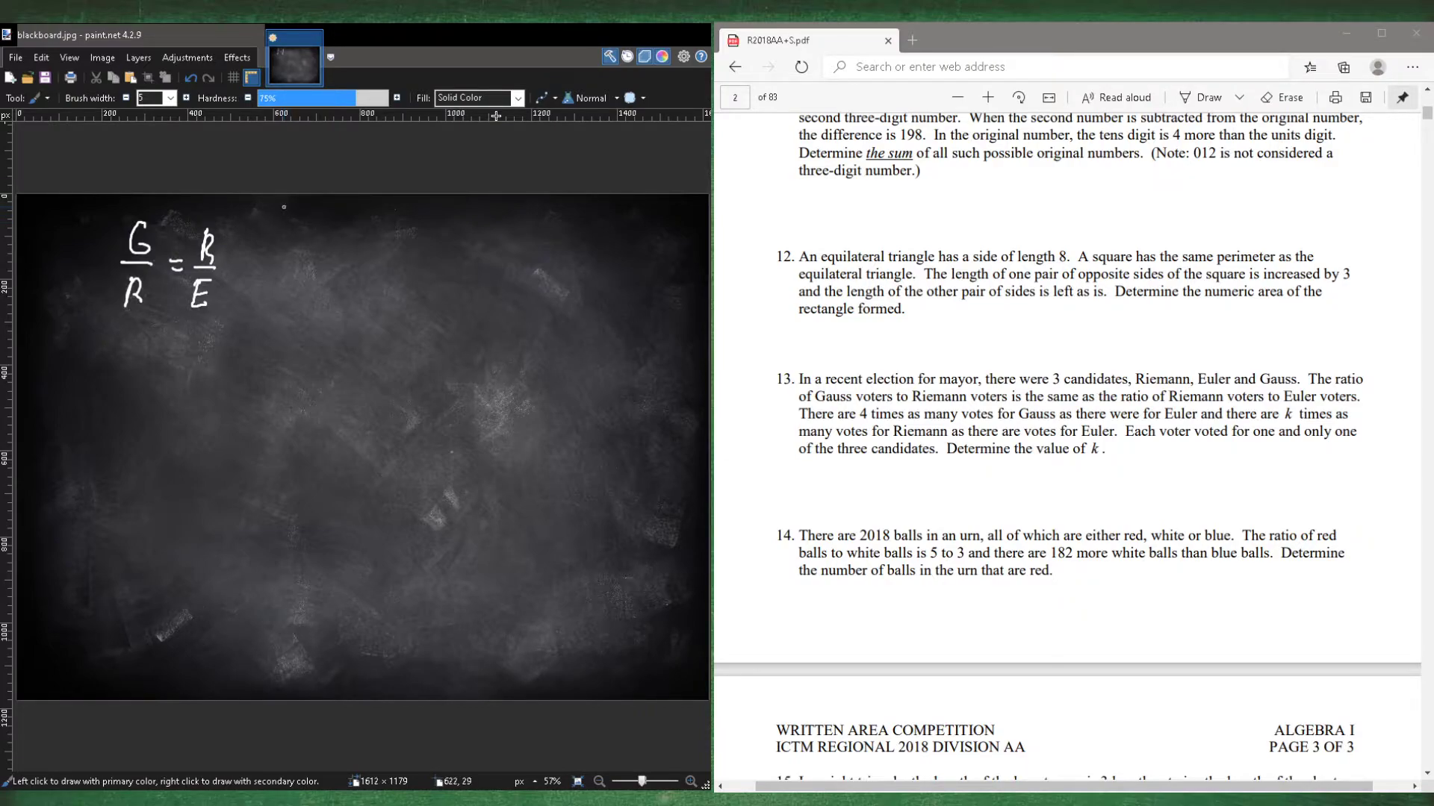
pyautogui.moveTo(337, 232)
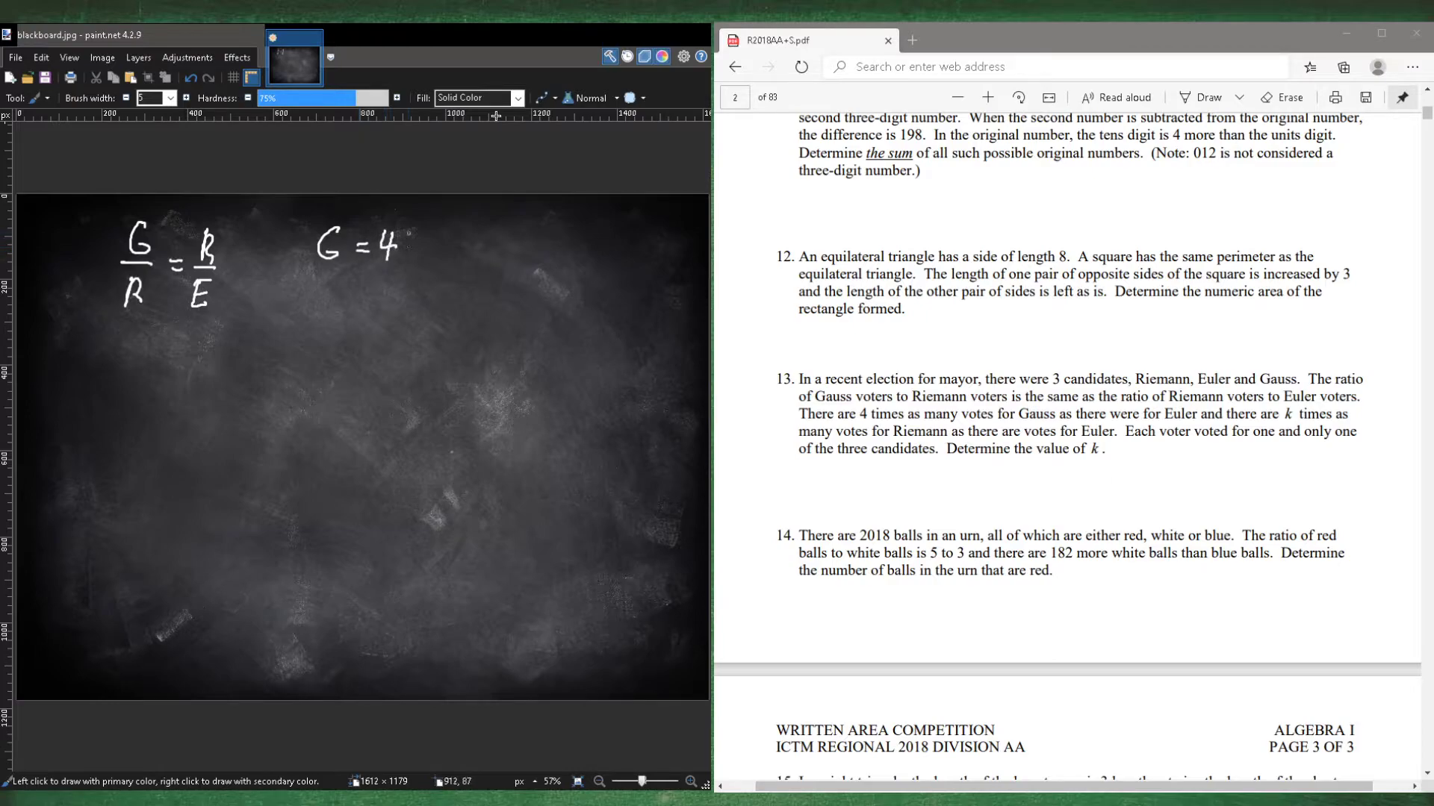
pyautogui.moveTo(394, 242); pyautogui.dragTo(411, 252)
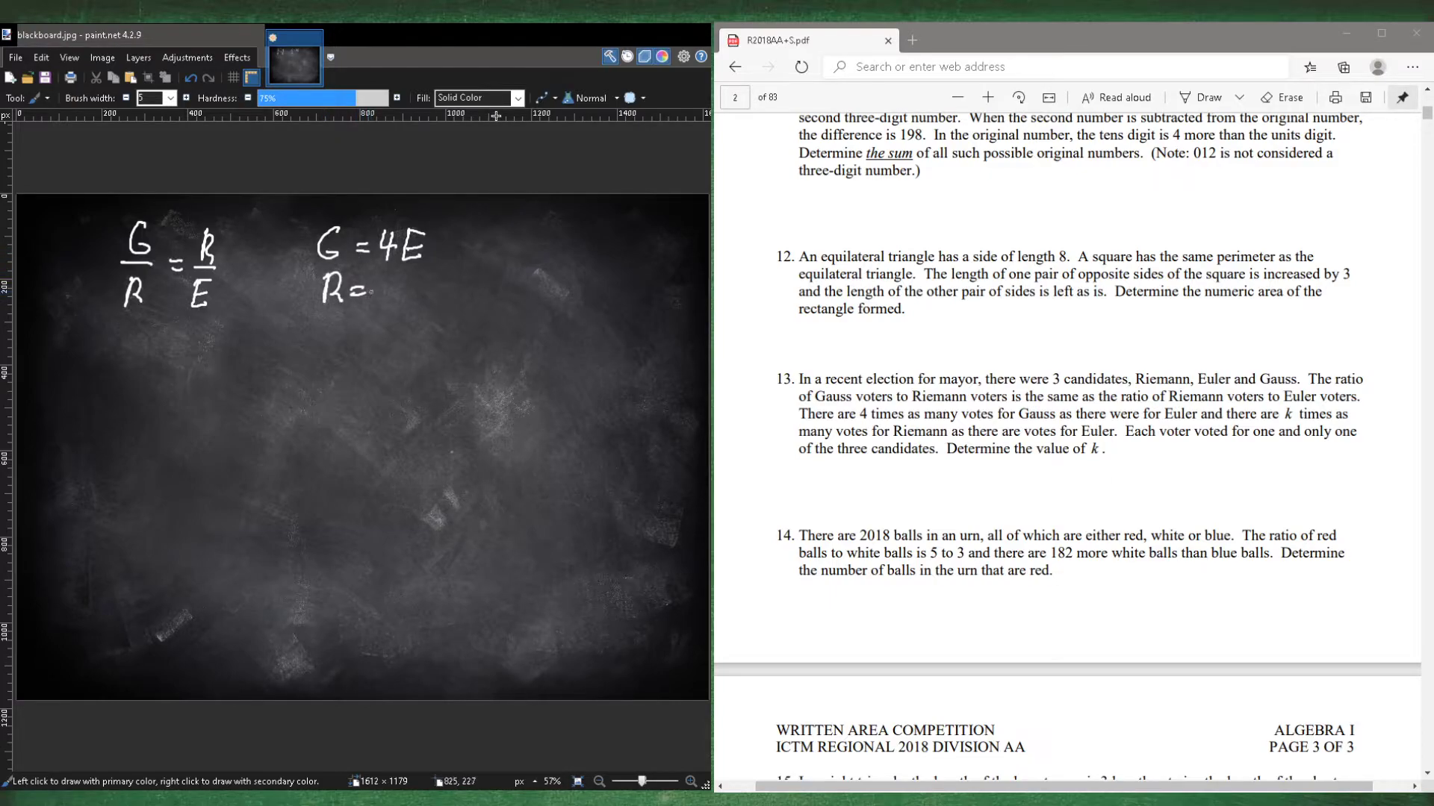
pyautogui.moveTo(359, 286); pyautogui.dragTo(400, 286)
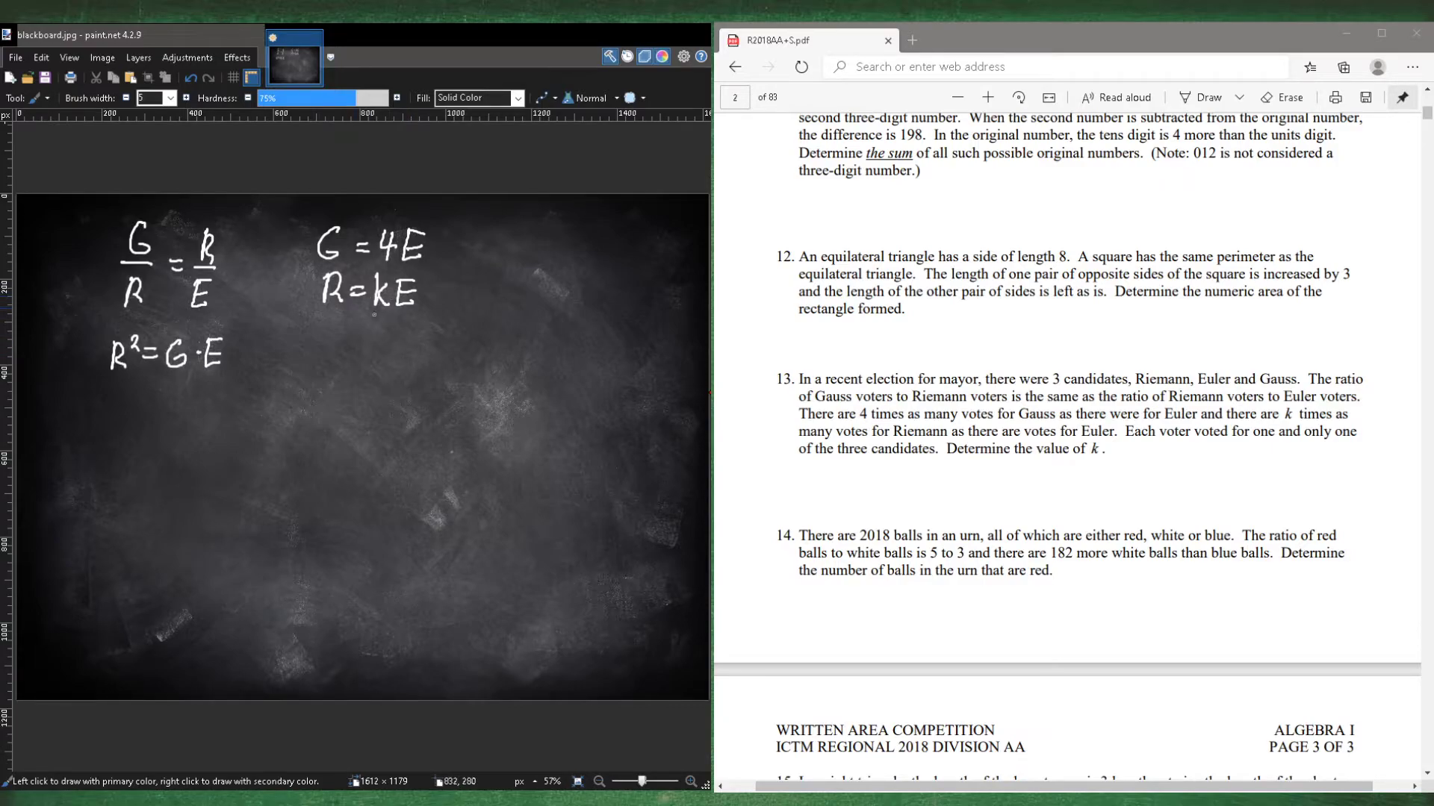
pyautogui.moveTo(373, 313)
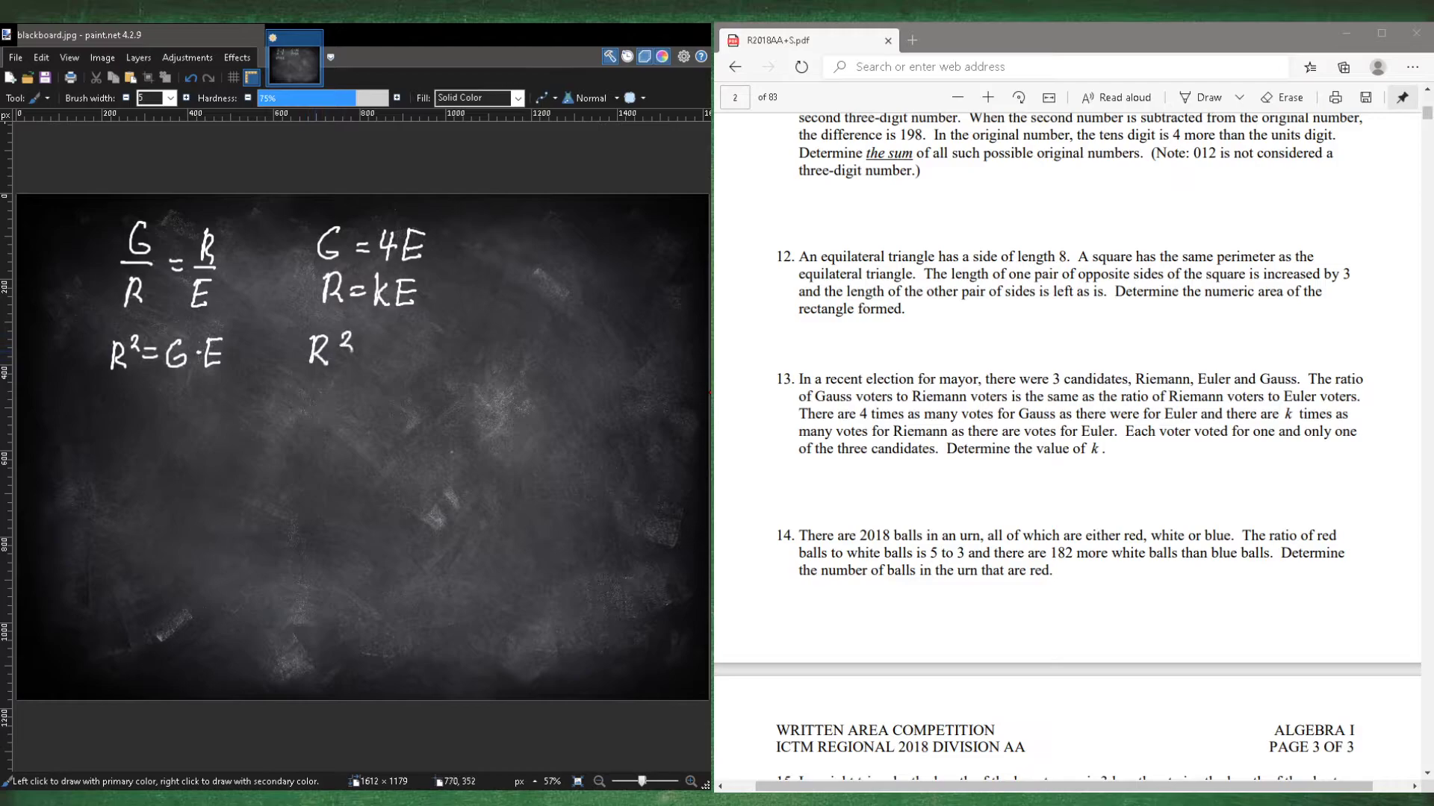
# - Write R² = k²·E², then cancel an E to reach G = k²·E
pyautogui.moveTo(357, 348); pyautogui.dragTo(416, 352)
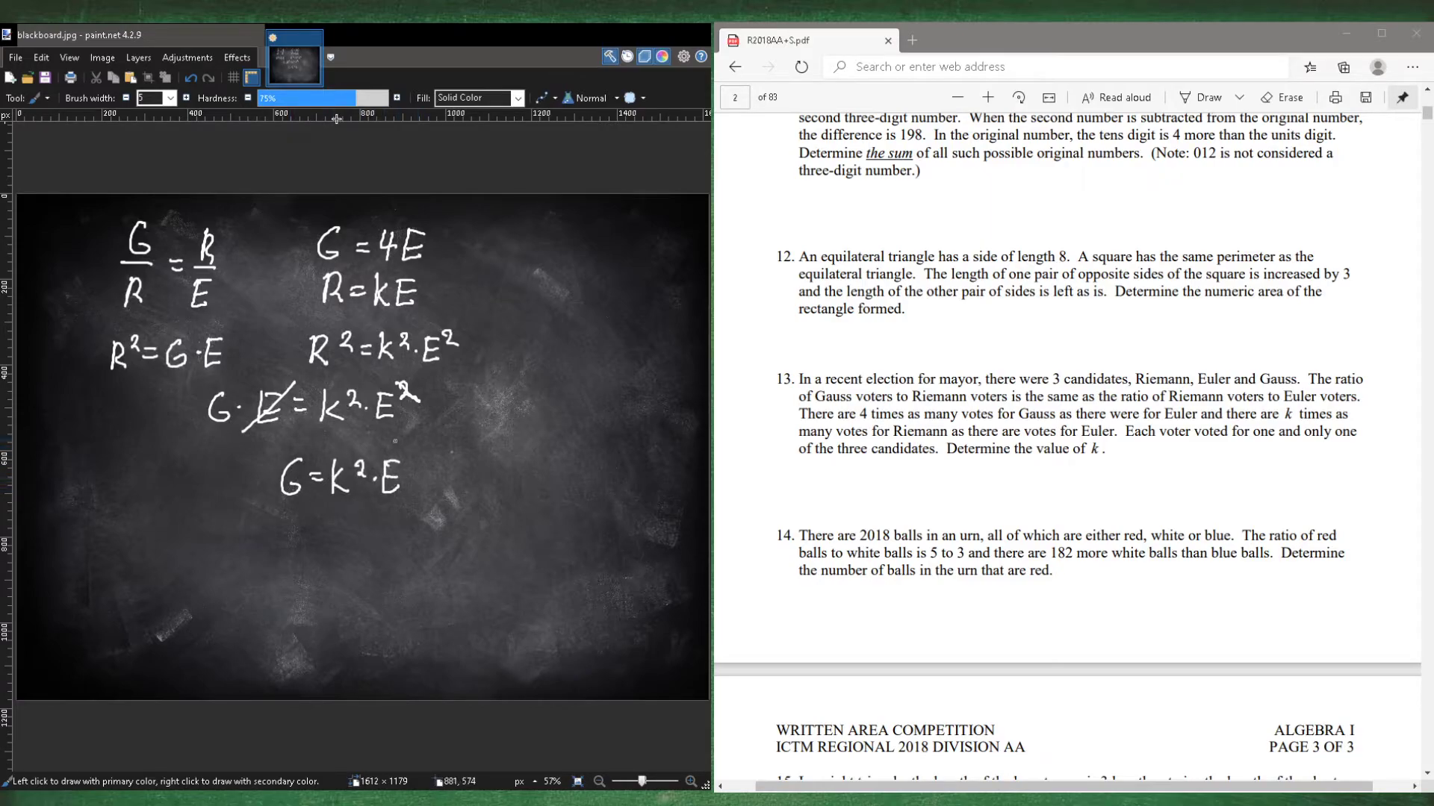
pyautogui.moveTo(476, 260); pyautogui.dragTo(411, 465)
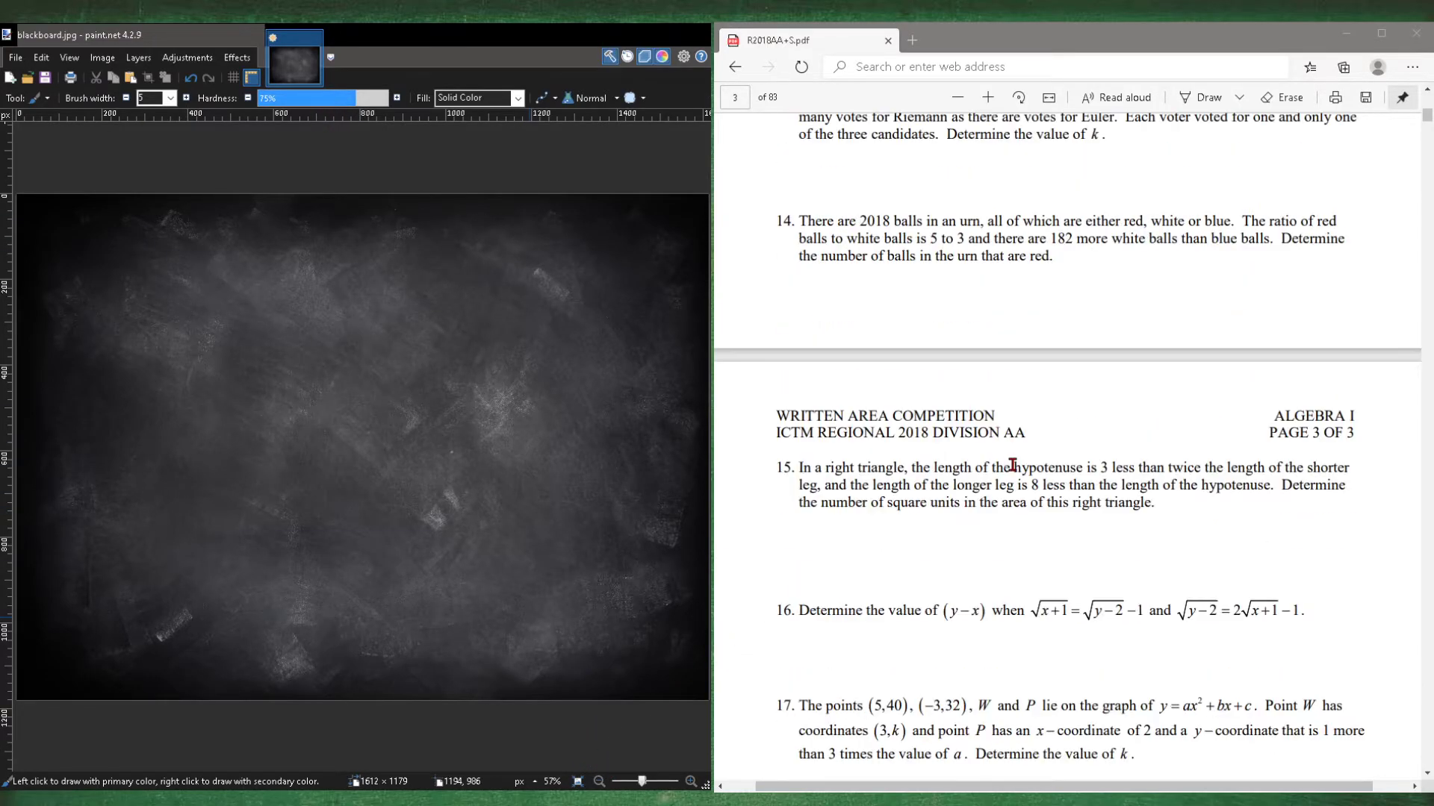
# - Chalk √(x+1) = √(y−2) − 1 and 2√(x+1) − 1 = √(y−2) atop the board
pyautogui.scroll(-3)
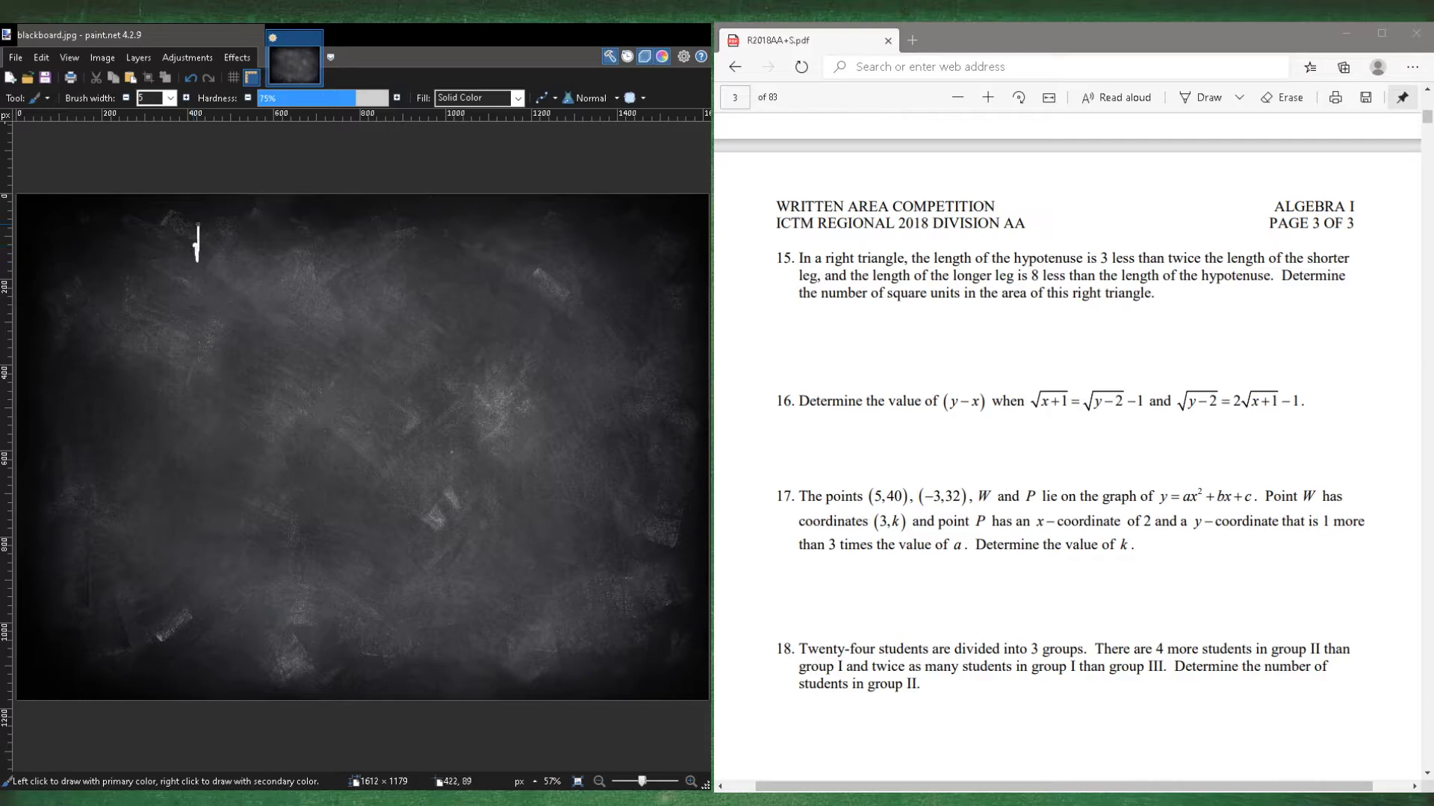
pyautogui.moveTo(206, 224); pyautogui.dragTo(274, 256)
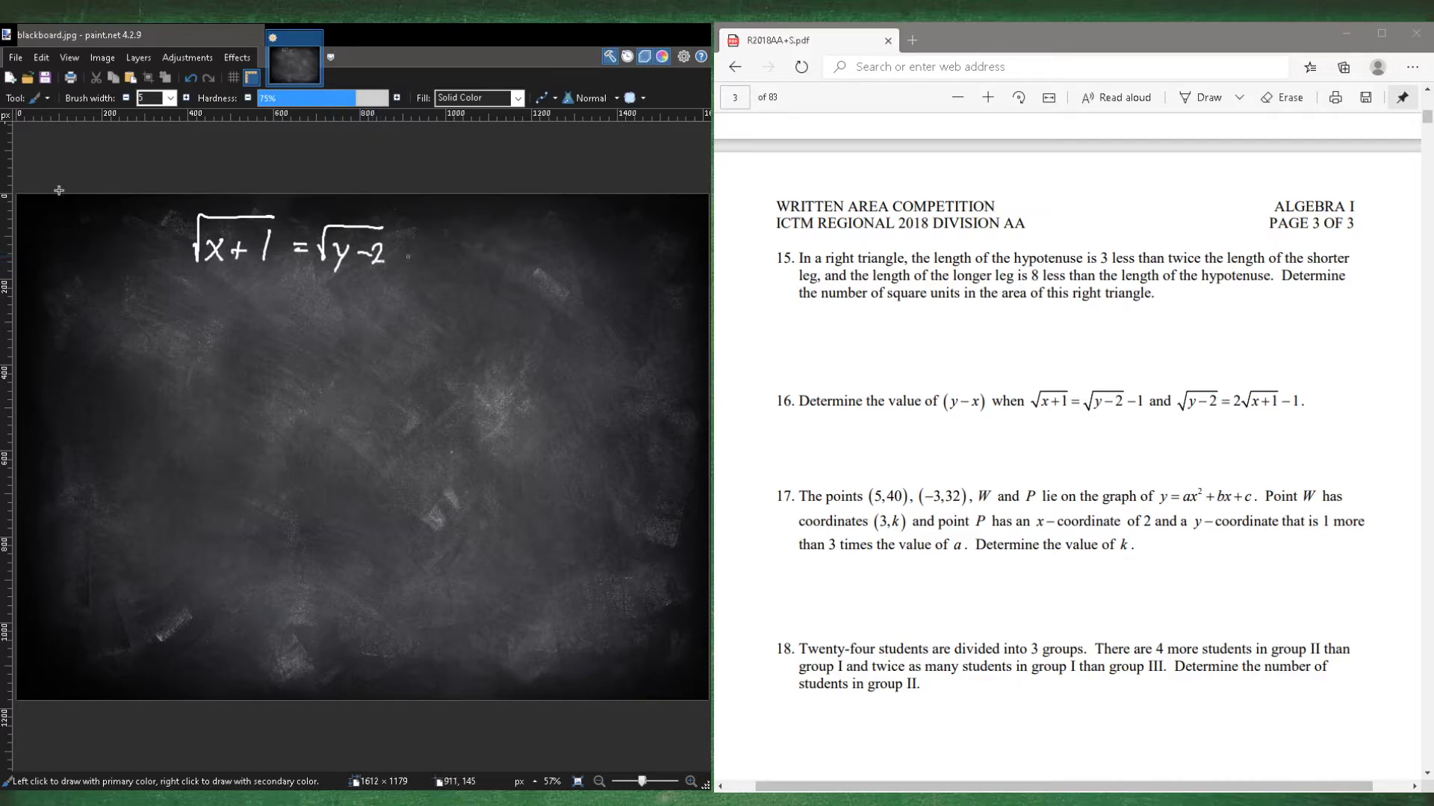
pyautogui.moveTo(402, 254); pyautogui.dragTo(448, 253)
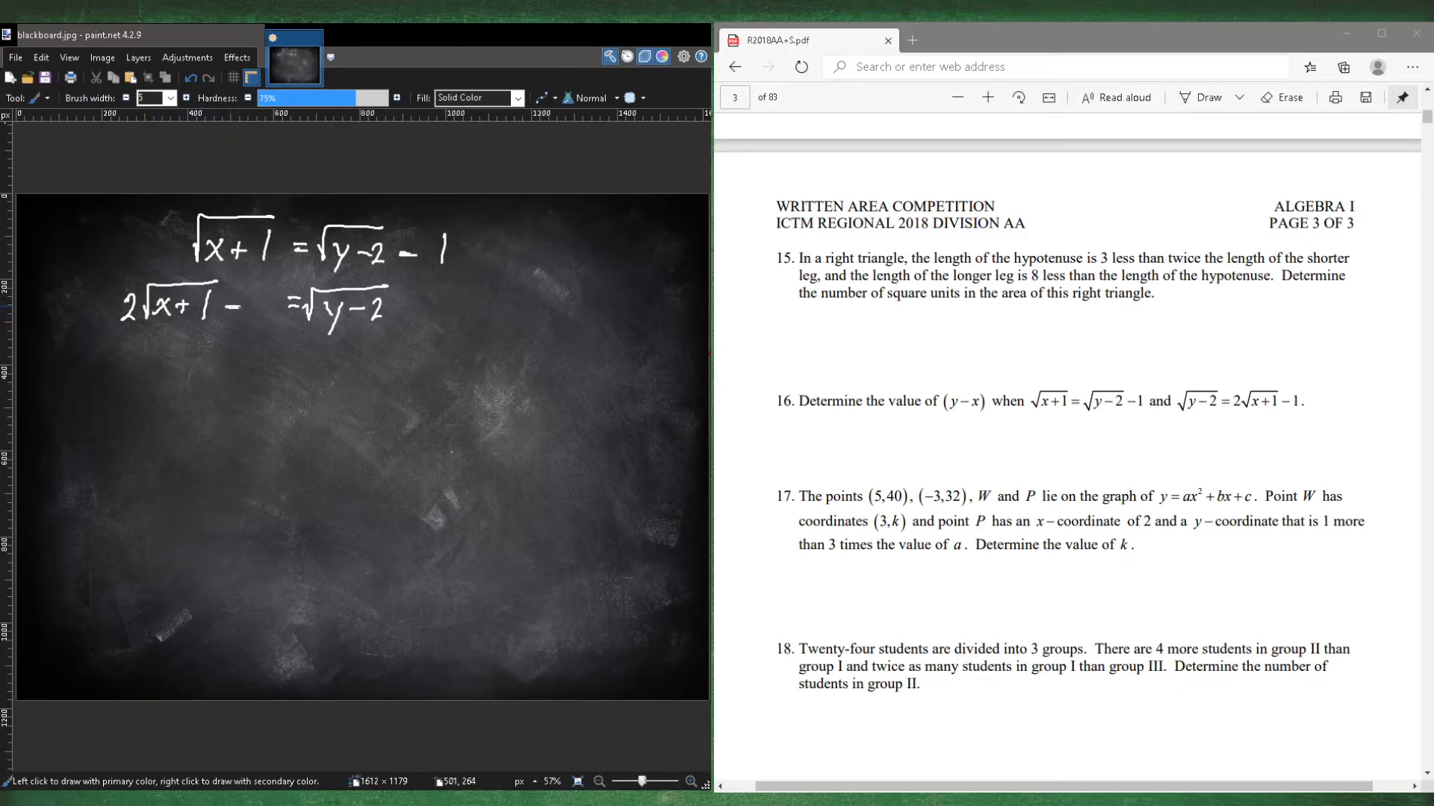
pyautogui.moveTo(228, 306); pyautogui.dragTo(265, 302)
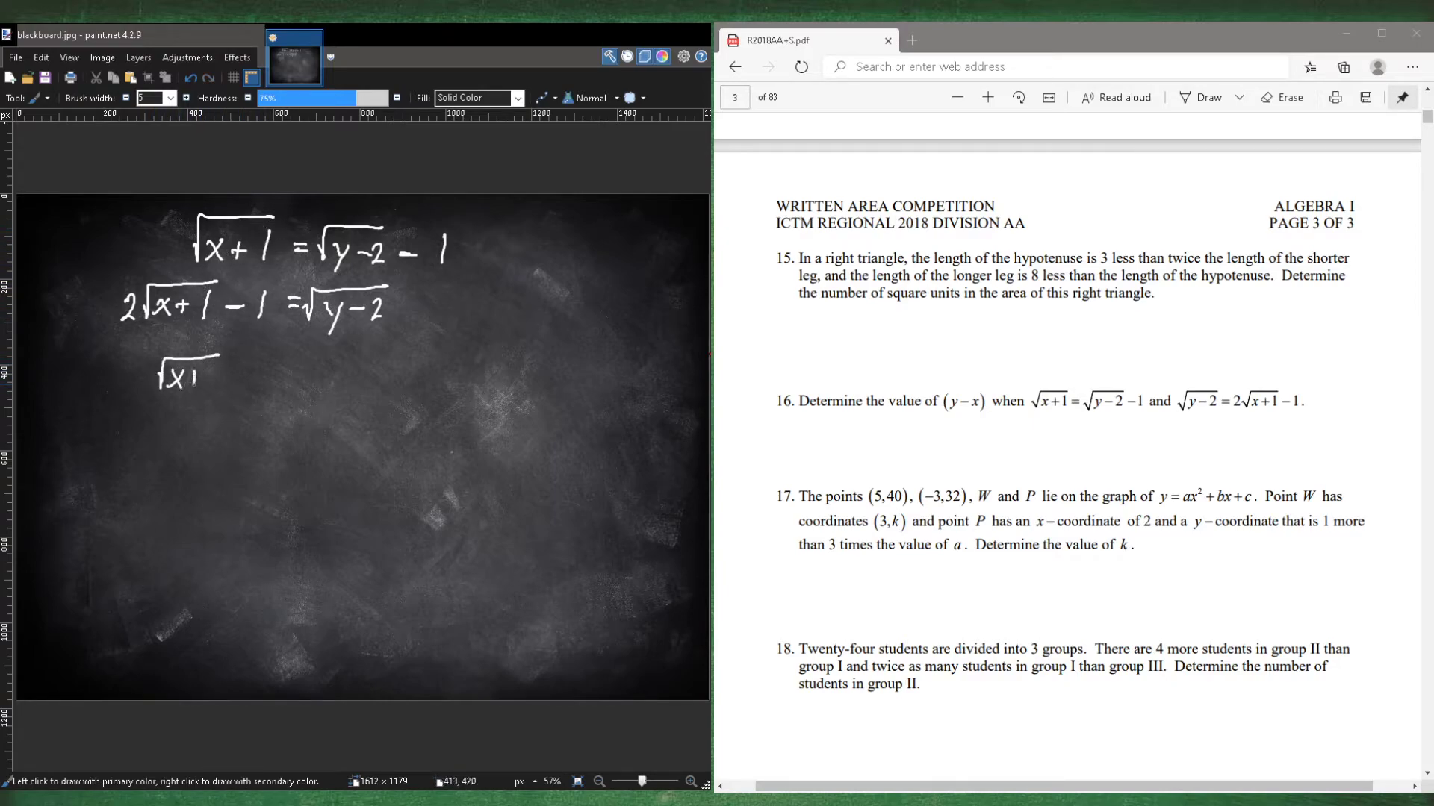
# - Write the next line of question 16's working toward x = 3 and y = 11
pyautogui.moveTo(174, 370); pyautogui.dragTo(261, 379)
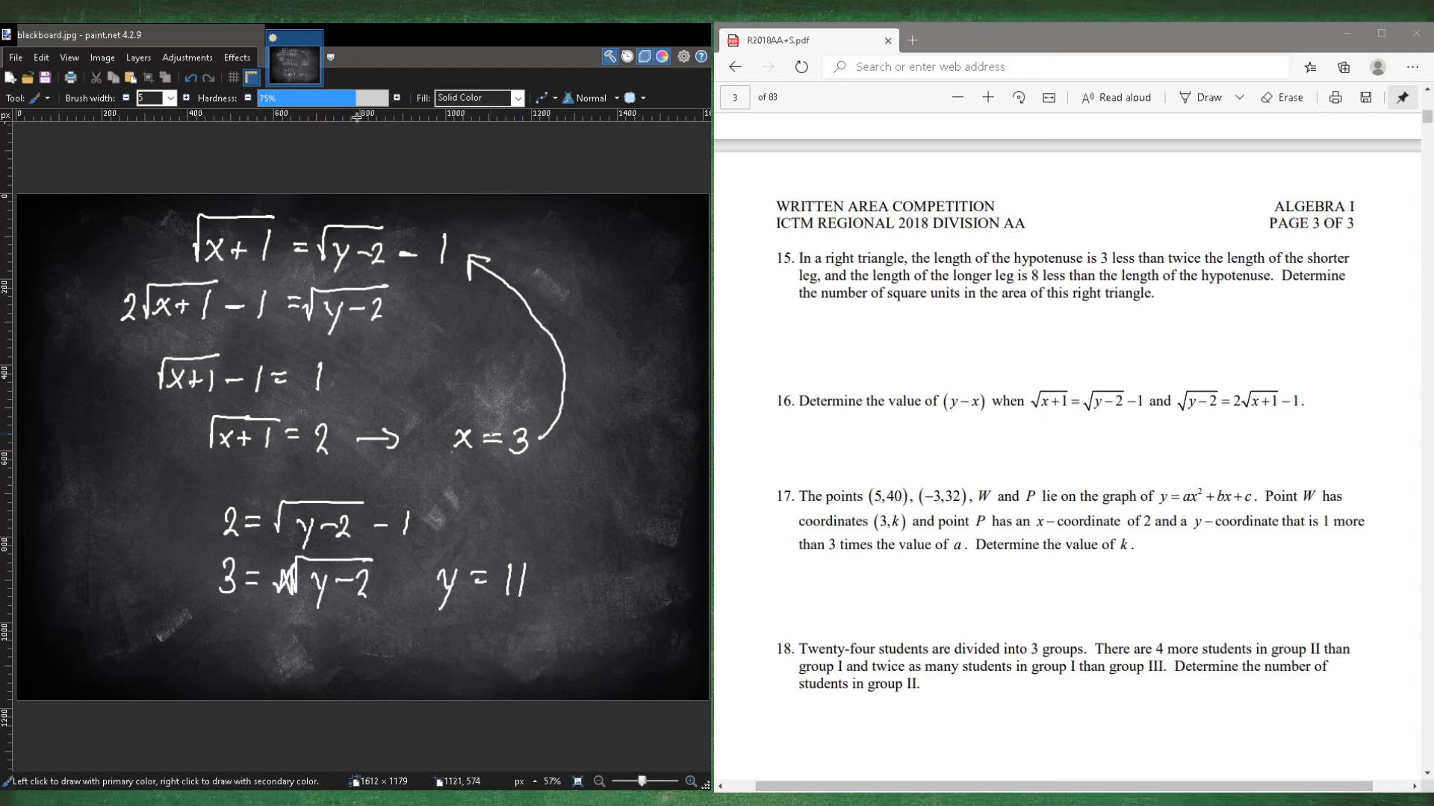
pyautogui.moveTo(583, 362)
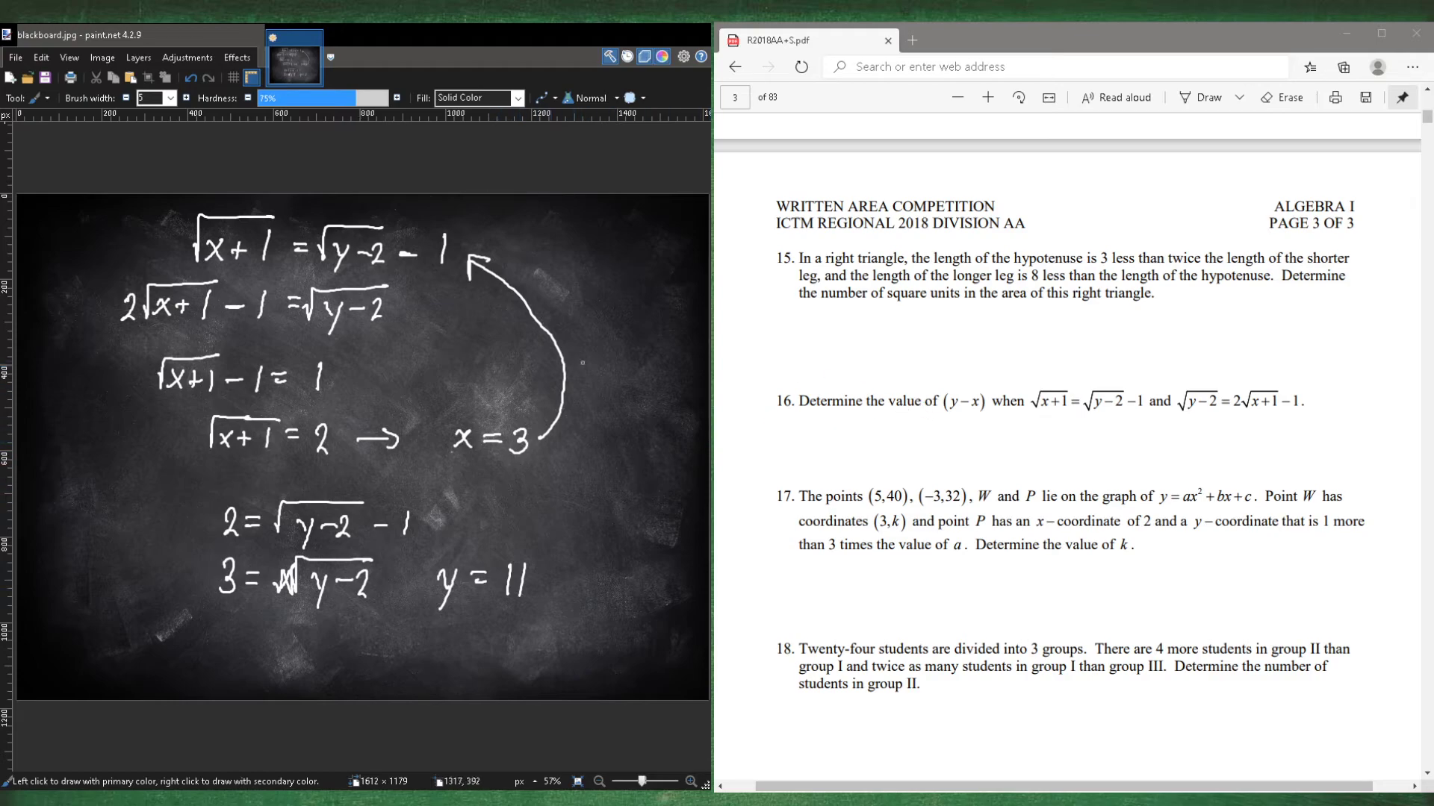
pyautogui.moveTo(605, 507)
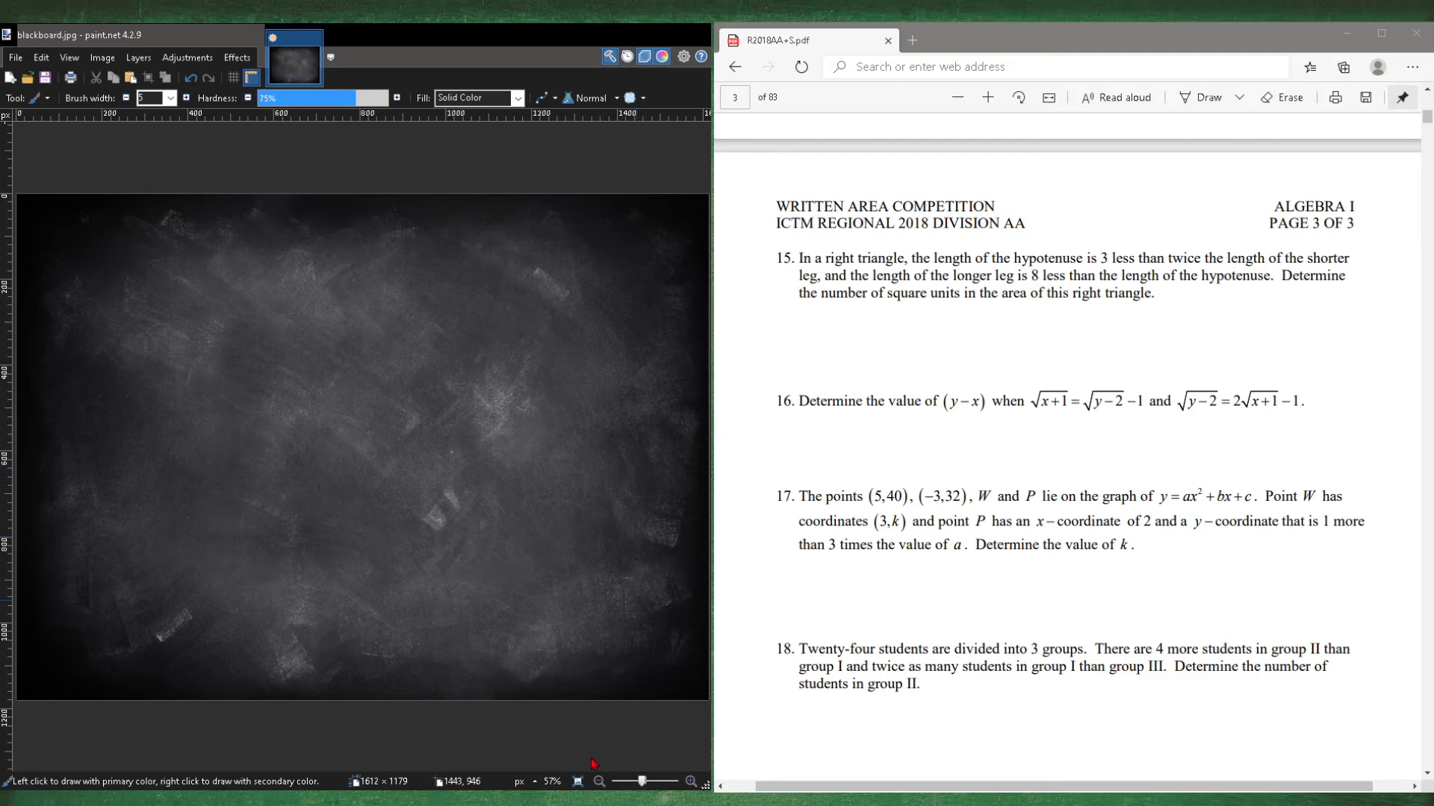
pyautogui.moveTo(1093, 469)
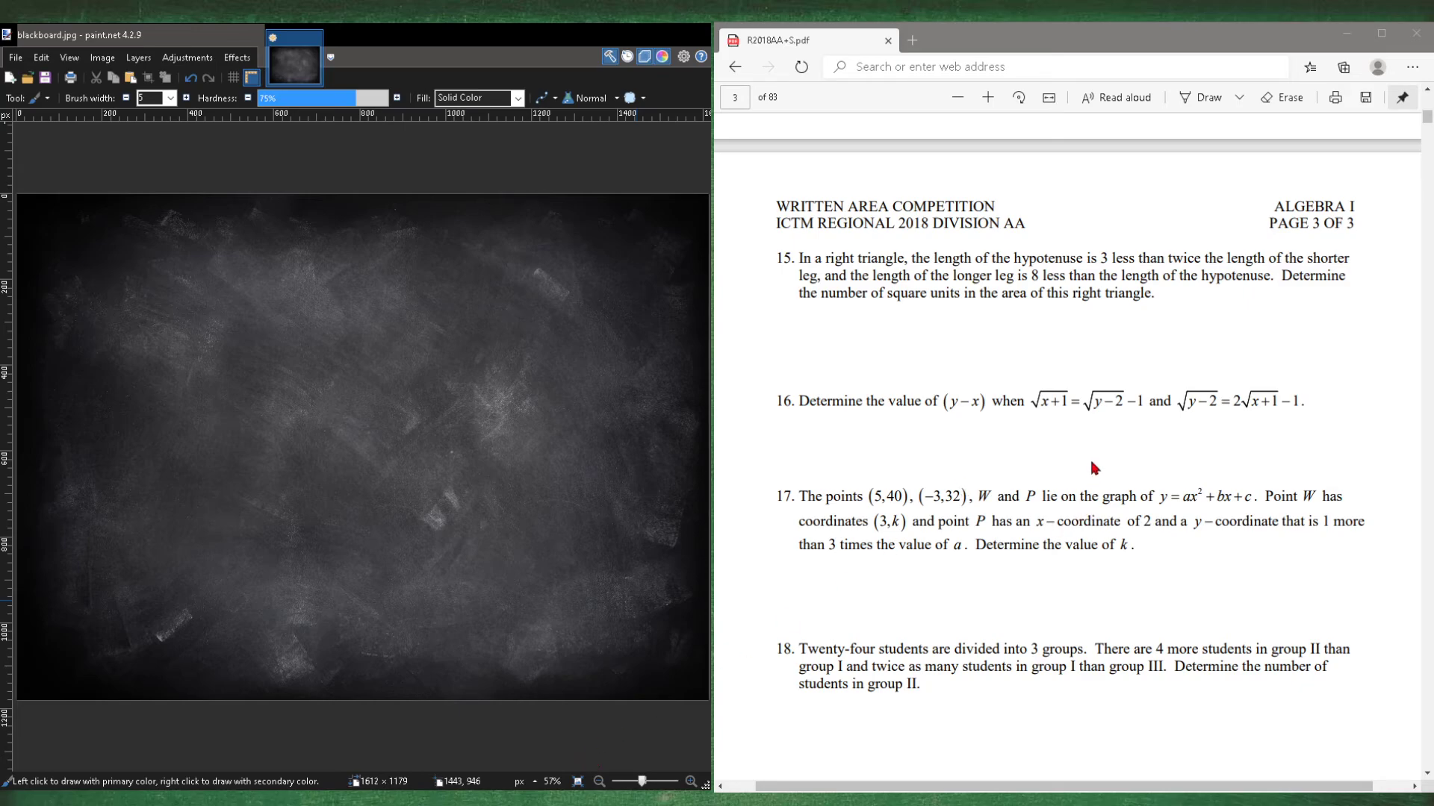
pyautogui.scroll(-3)
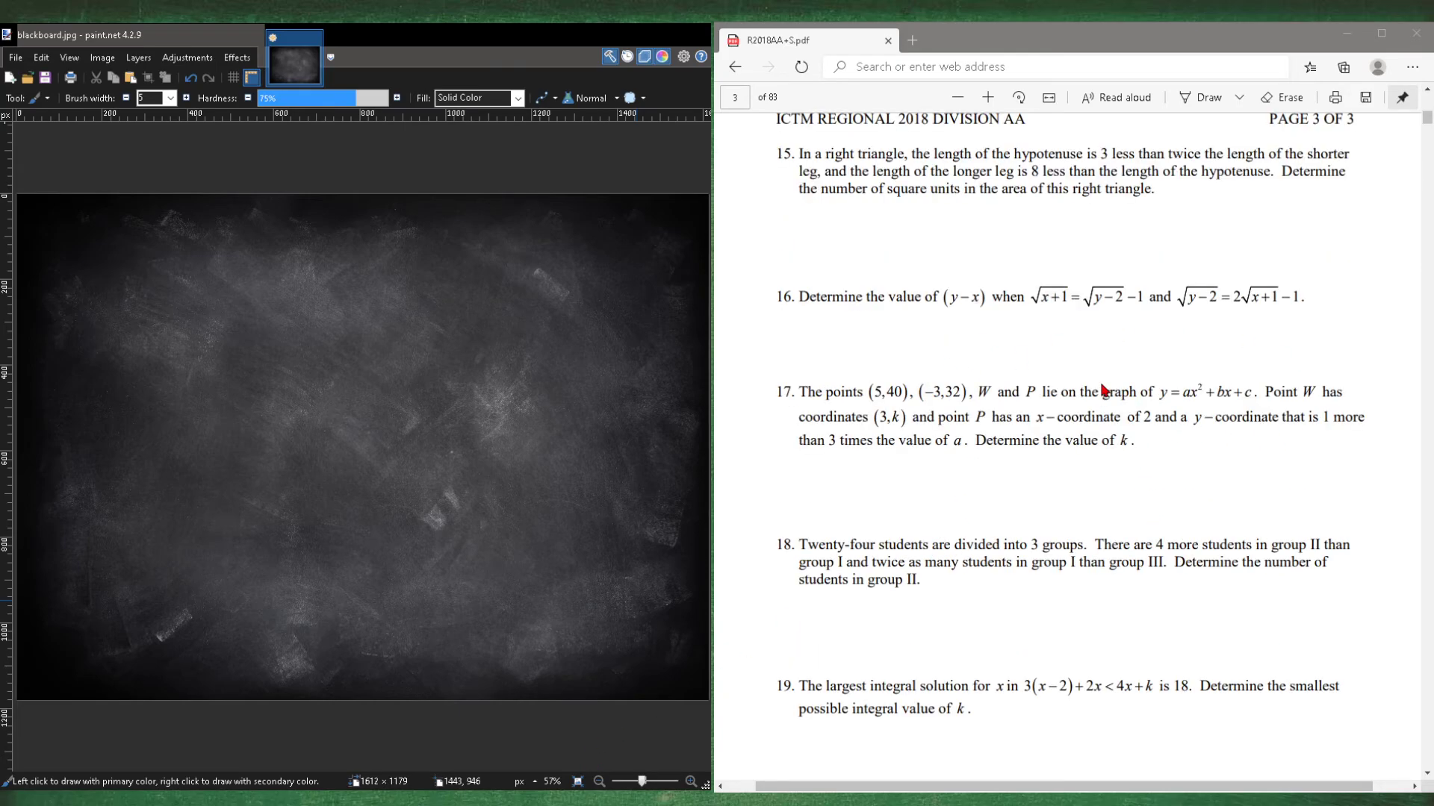
pyautogui.scroll(-3)
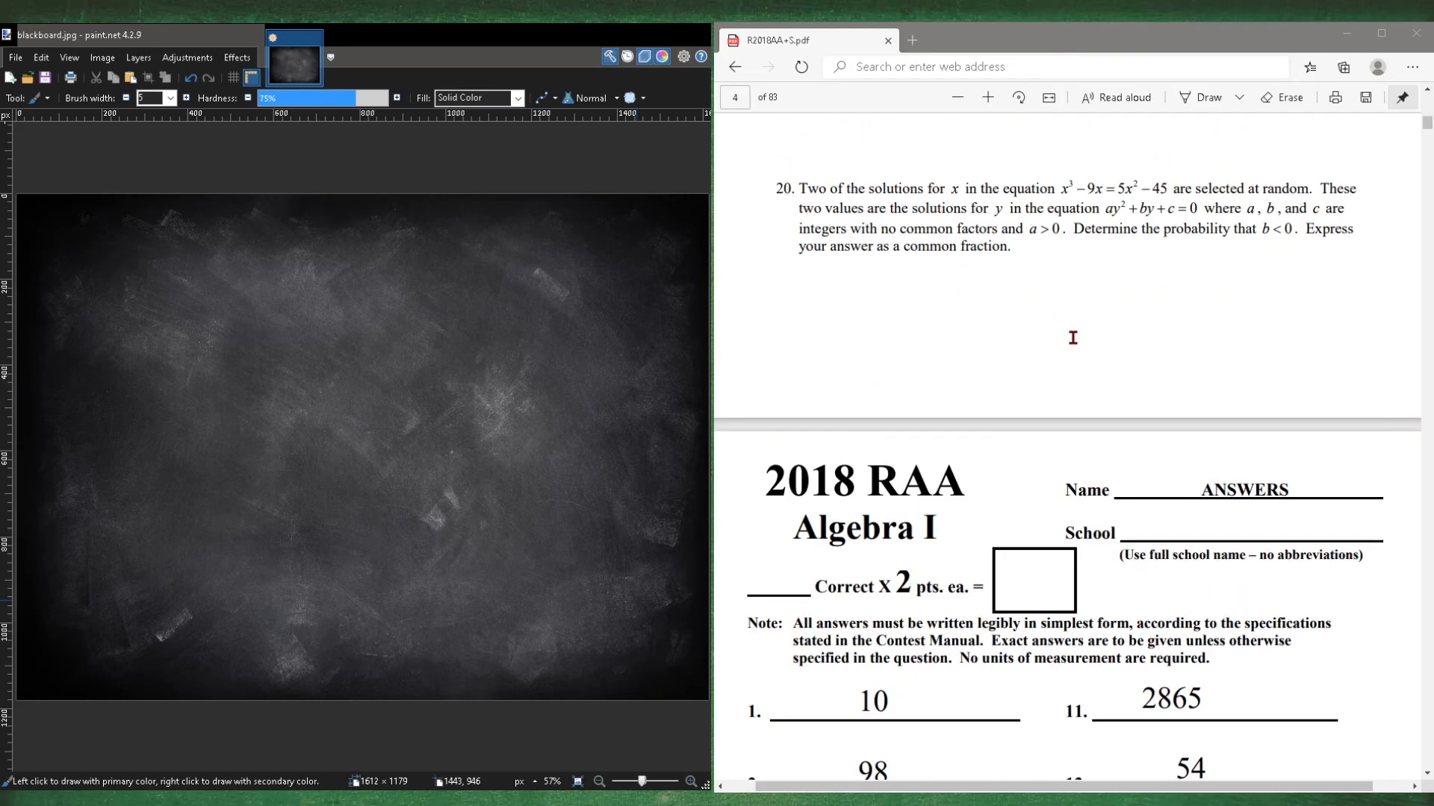
pyautogui.scroll(-3)
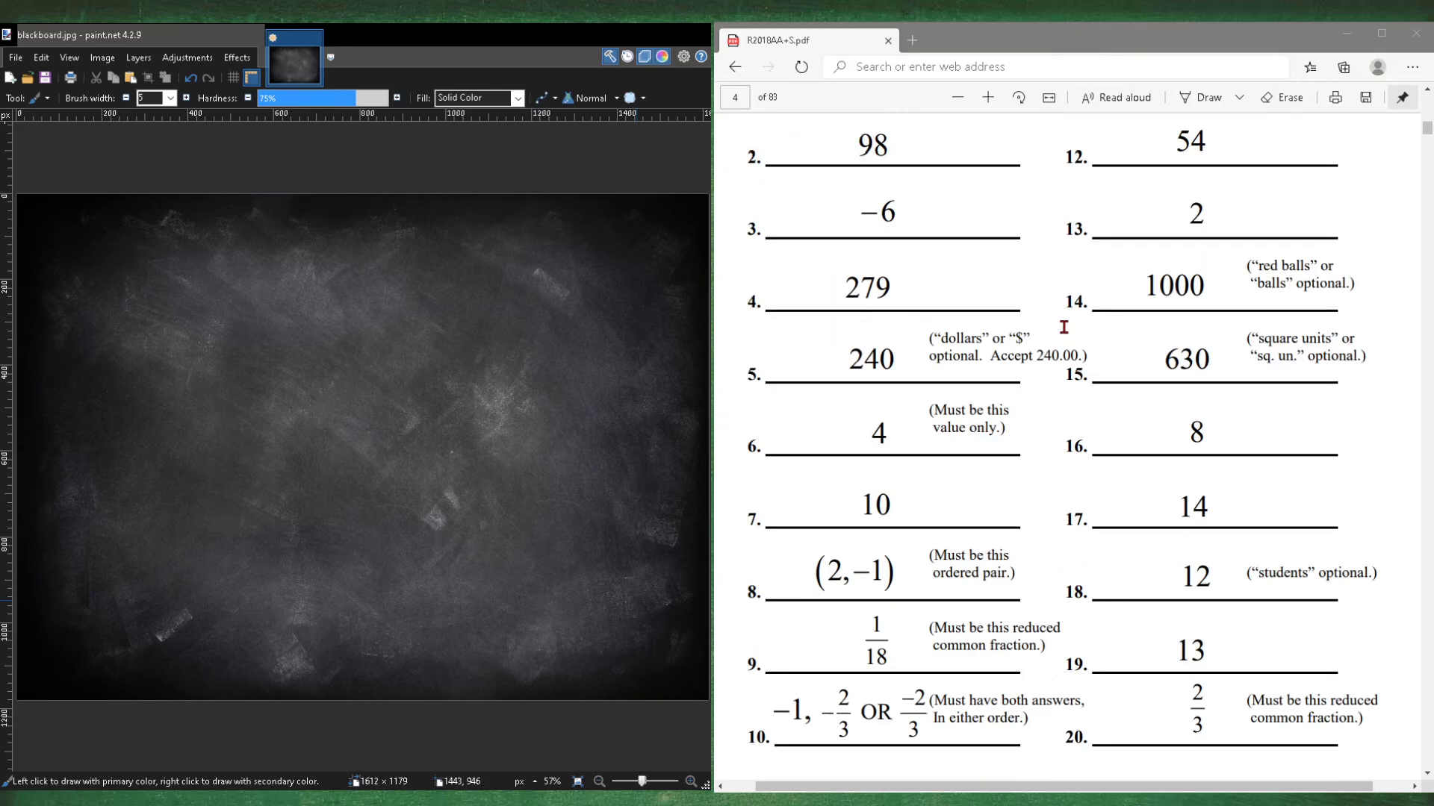
pyautogui.scroll(3)
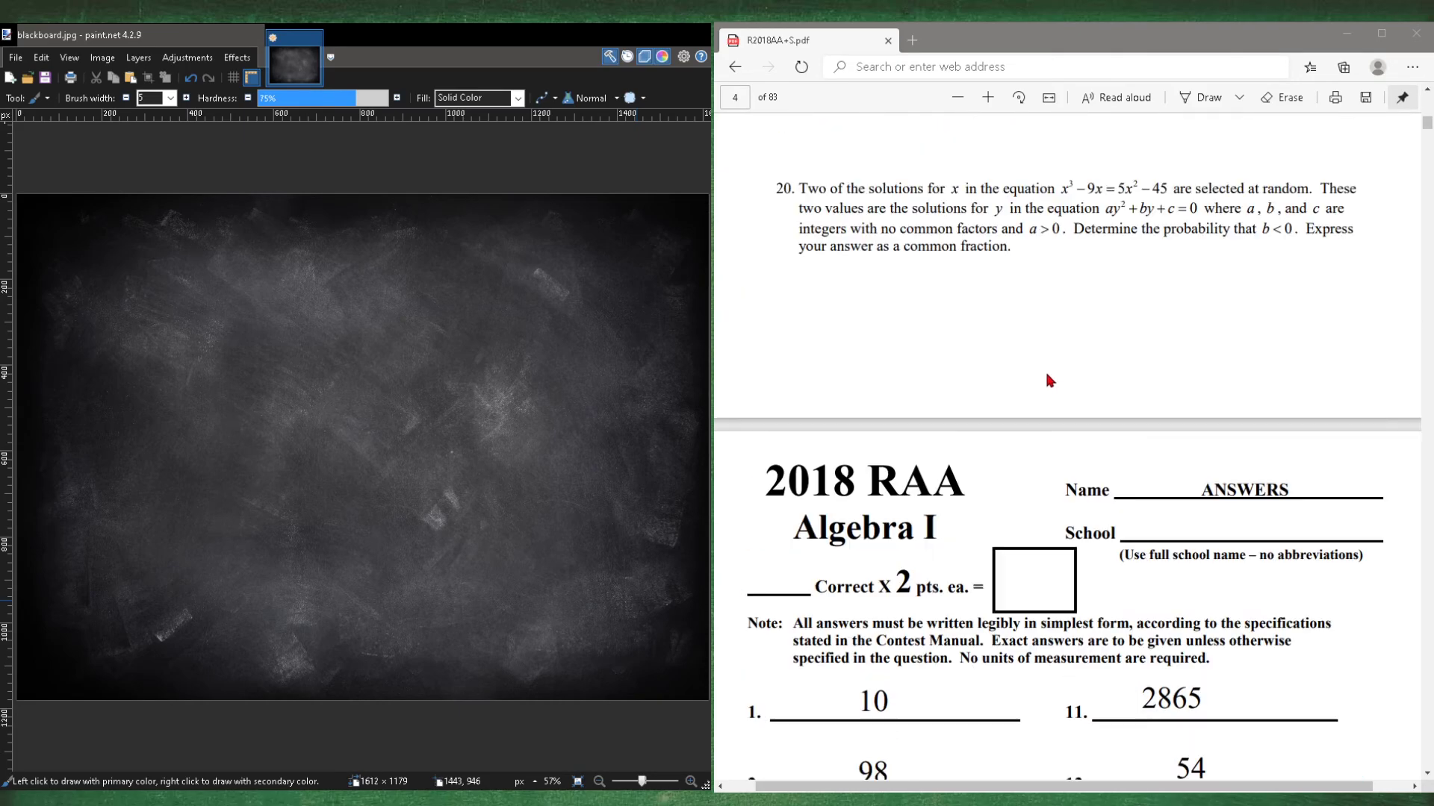
pyautogui.scroll(3)
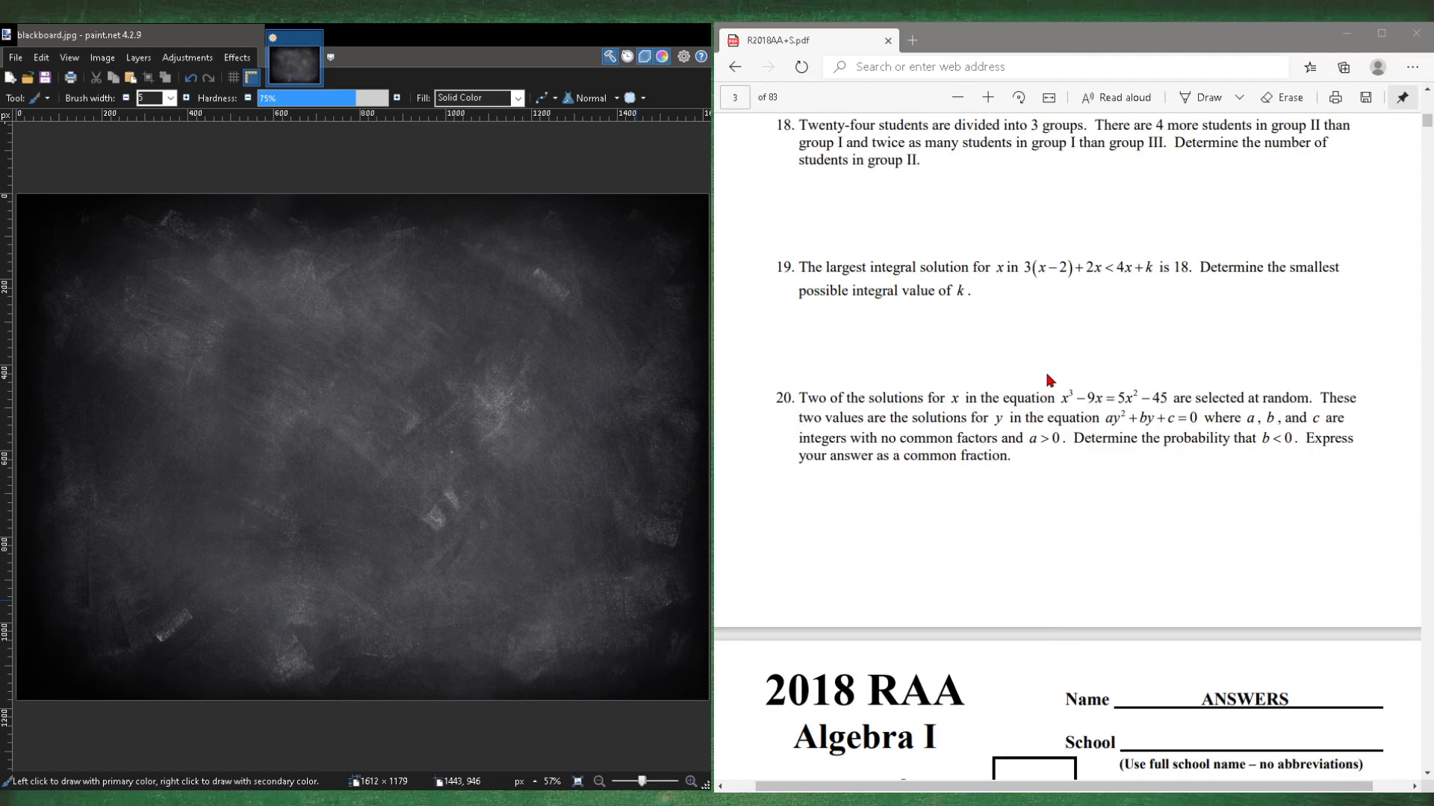
pyautogui.scroll(3)
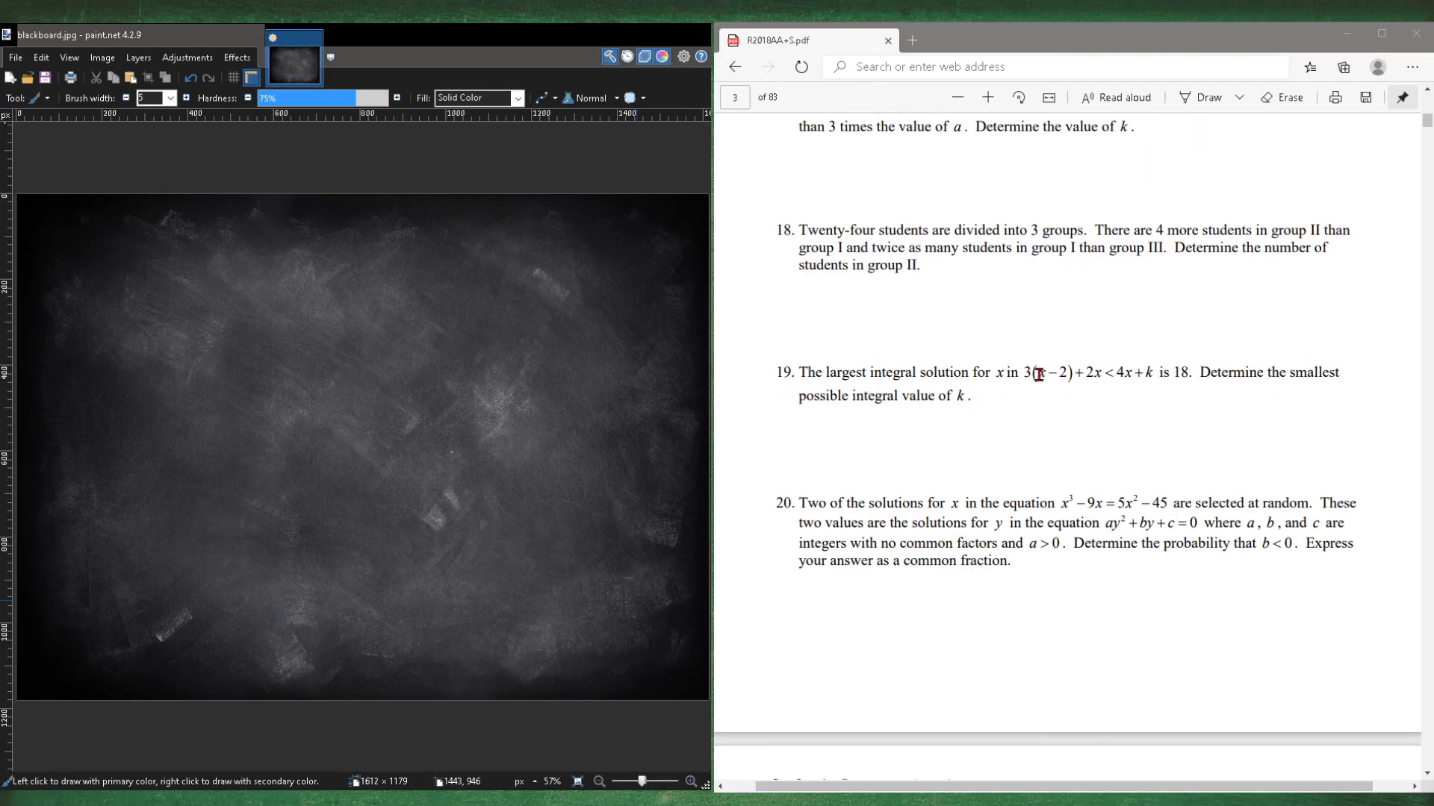
pyautogui.scroll(3)
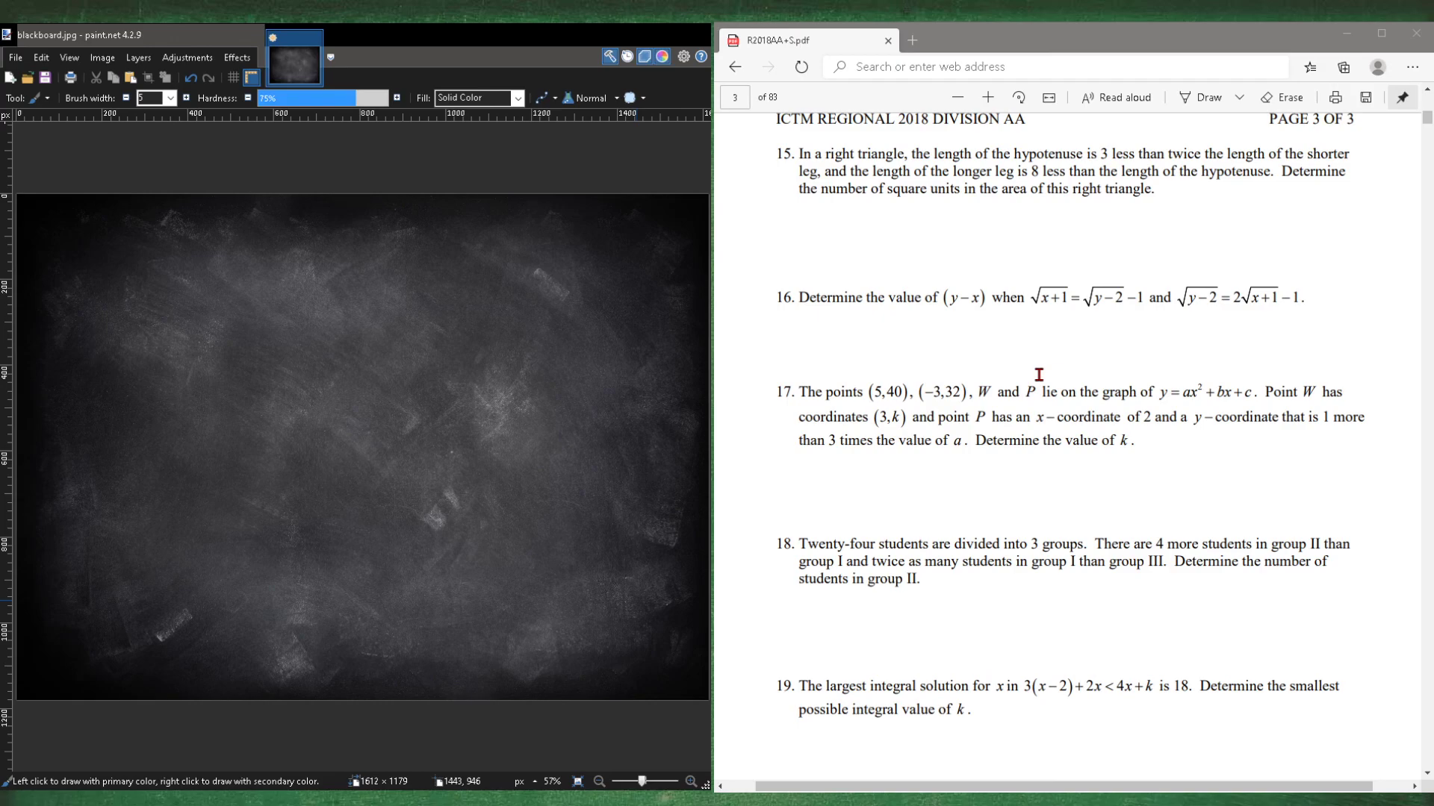
pyautogui.scroll(3)
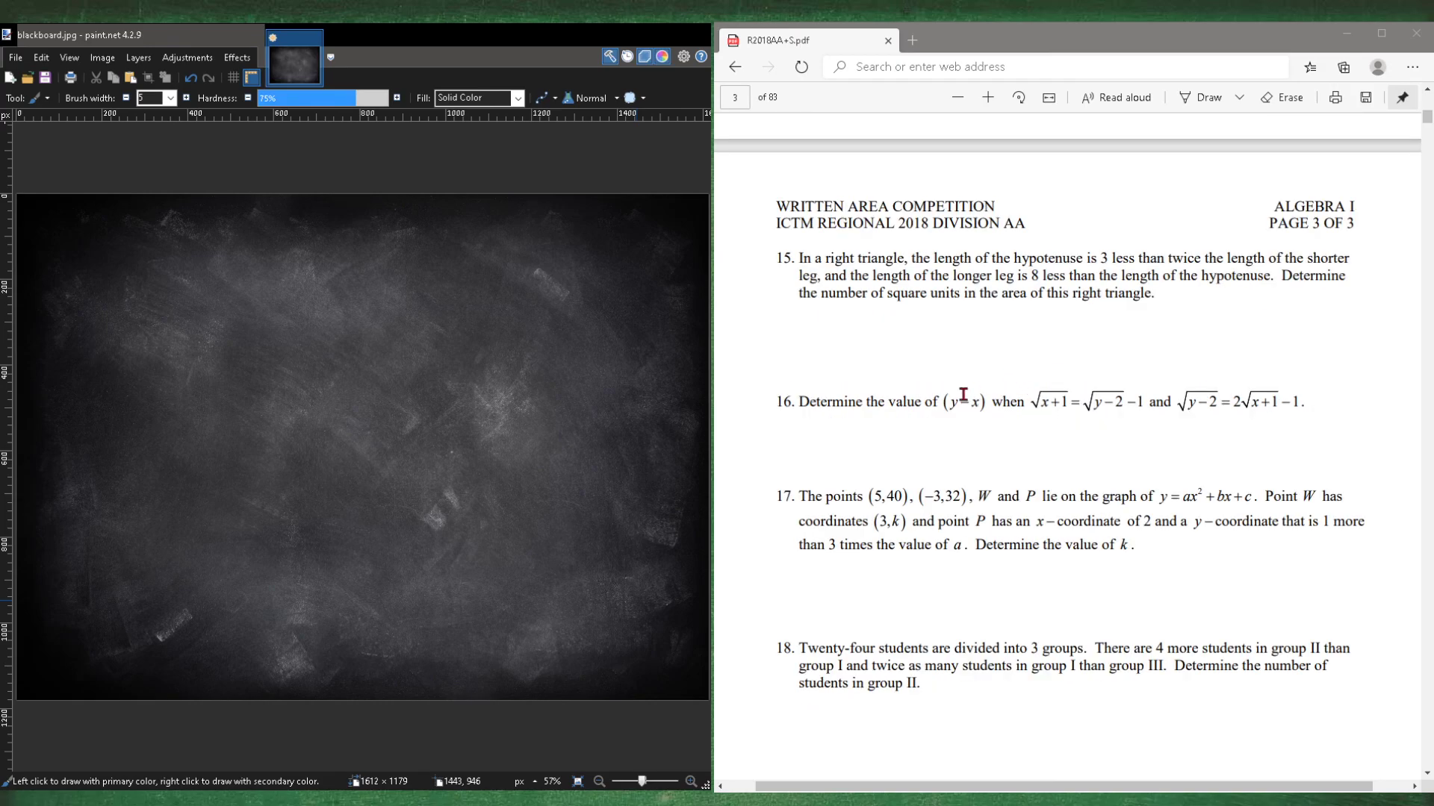
pyautogui.moveTo(859, 411)
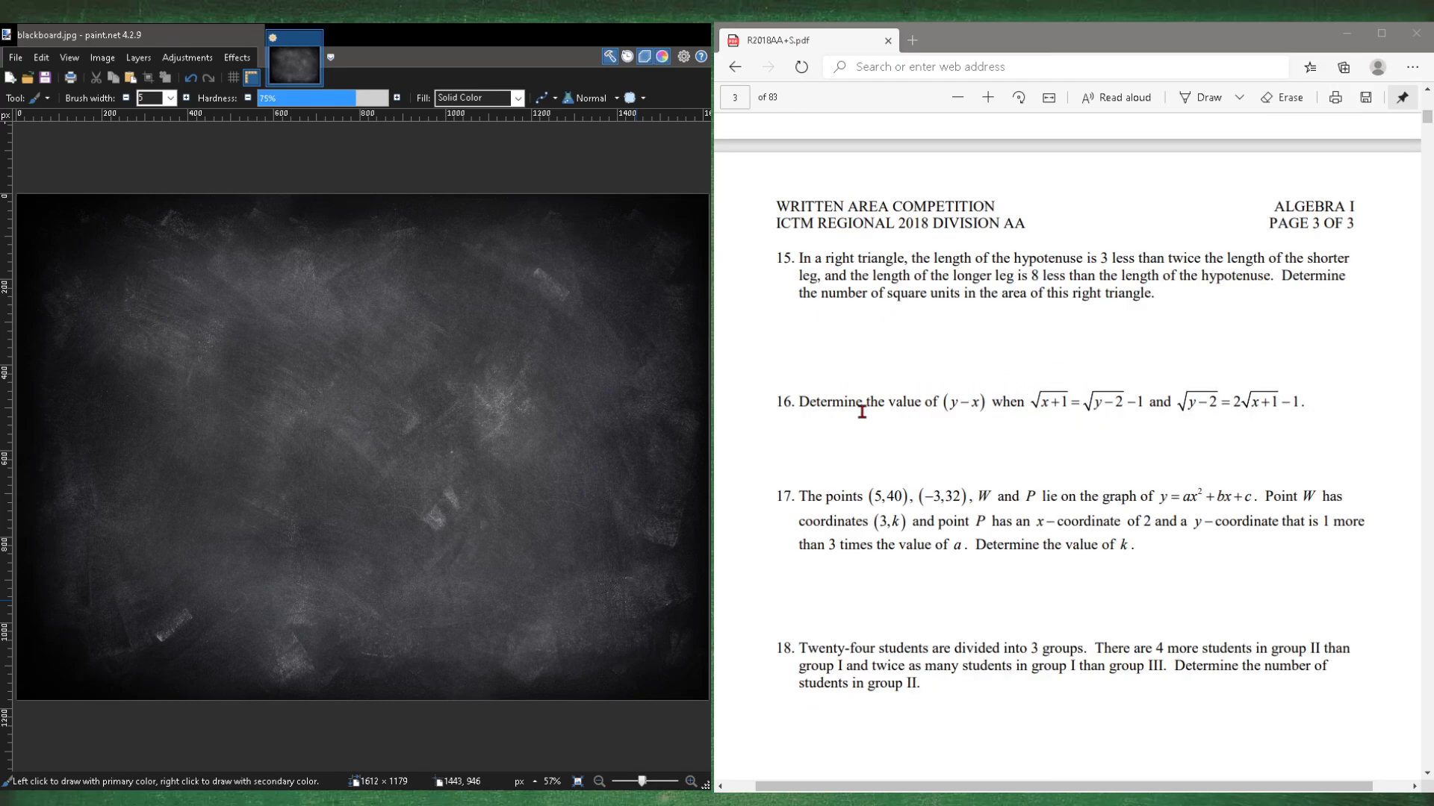